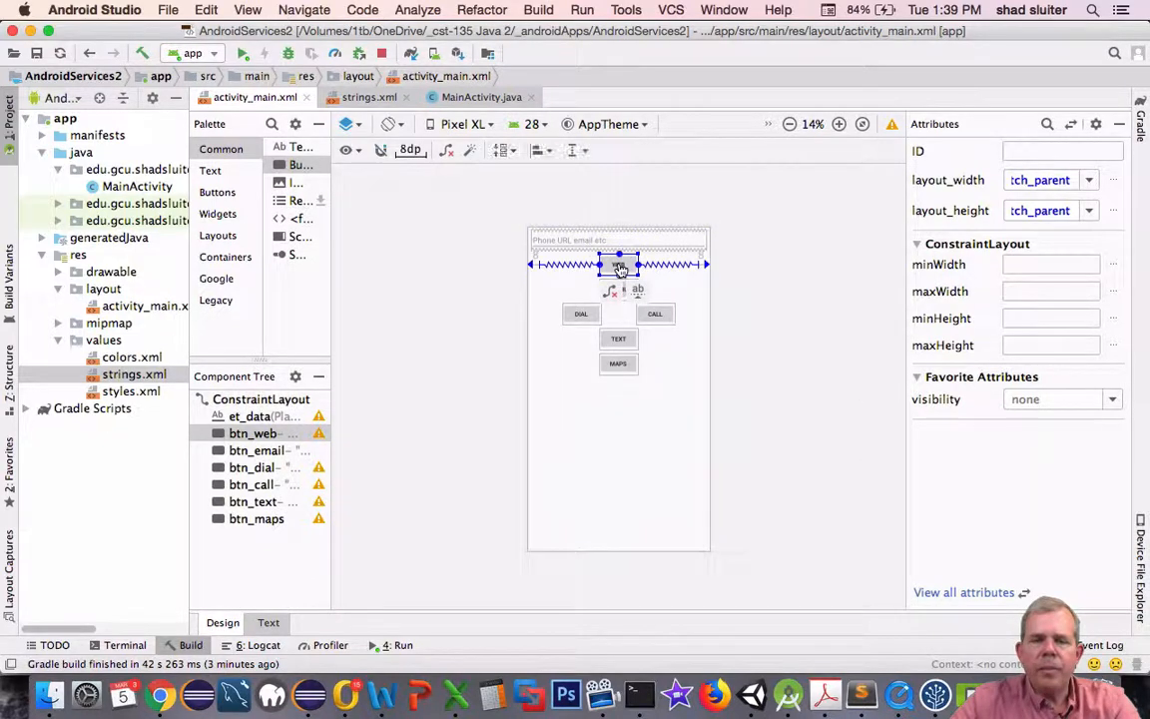
Switch the editor from activity_main to the MainActivity.java source.
{"action": "left_click", "coordinate": [619, 264]}
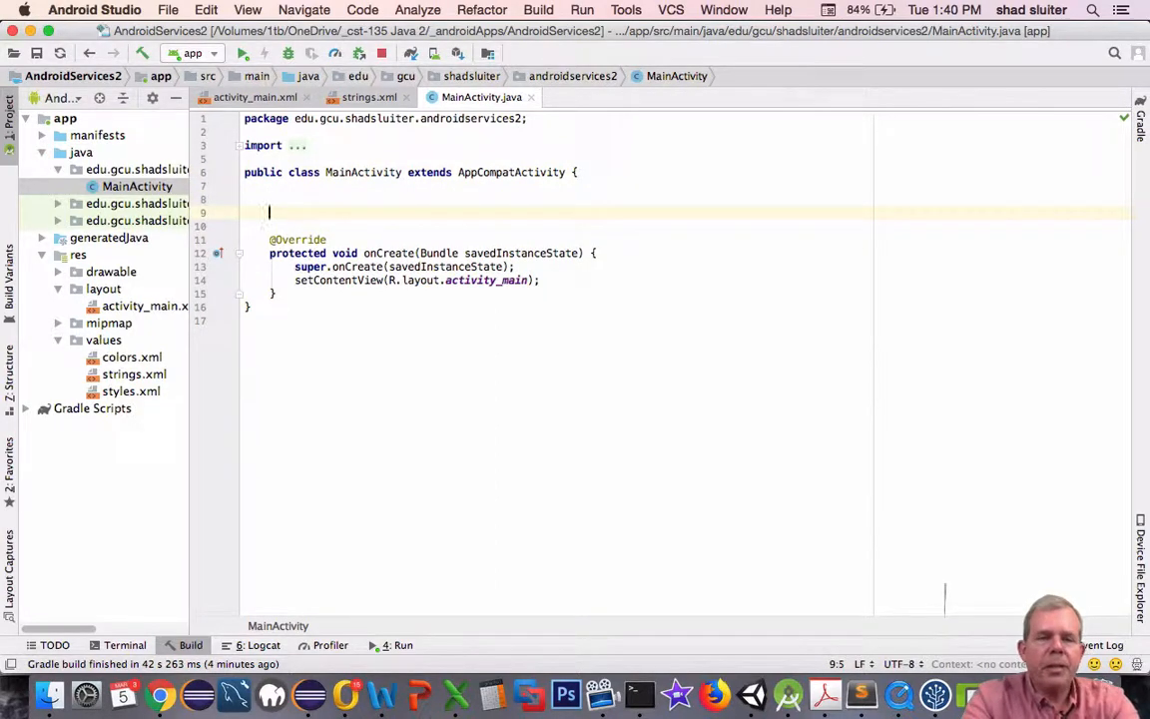
Declare fields 'Button btn_web;' and 'EditText et_data;' in MainActivity and import Button.
{"action": "type", "text": "Button"}
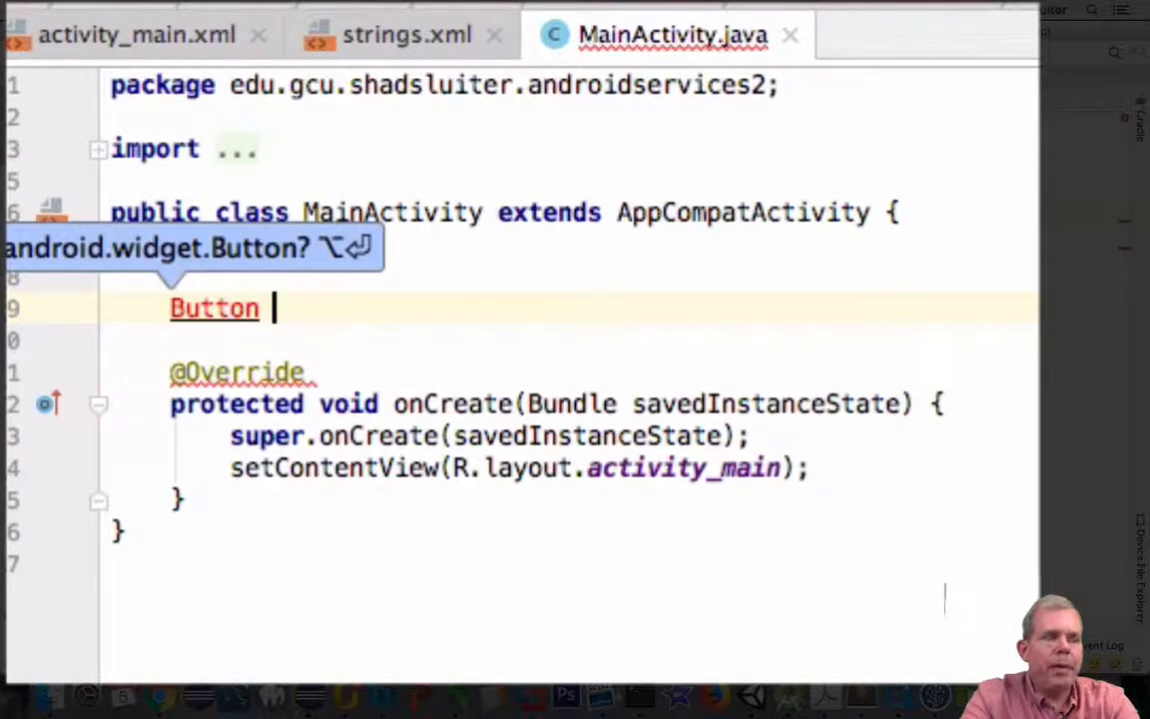
{"action": "type", "text": "btn_web;"}
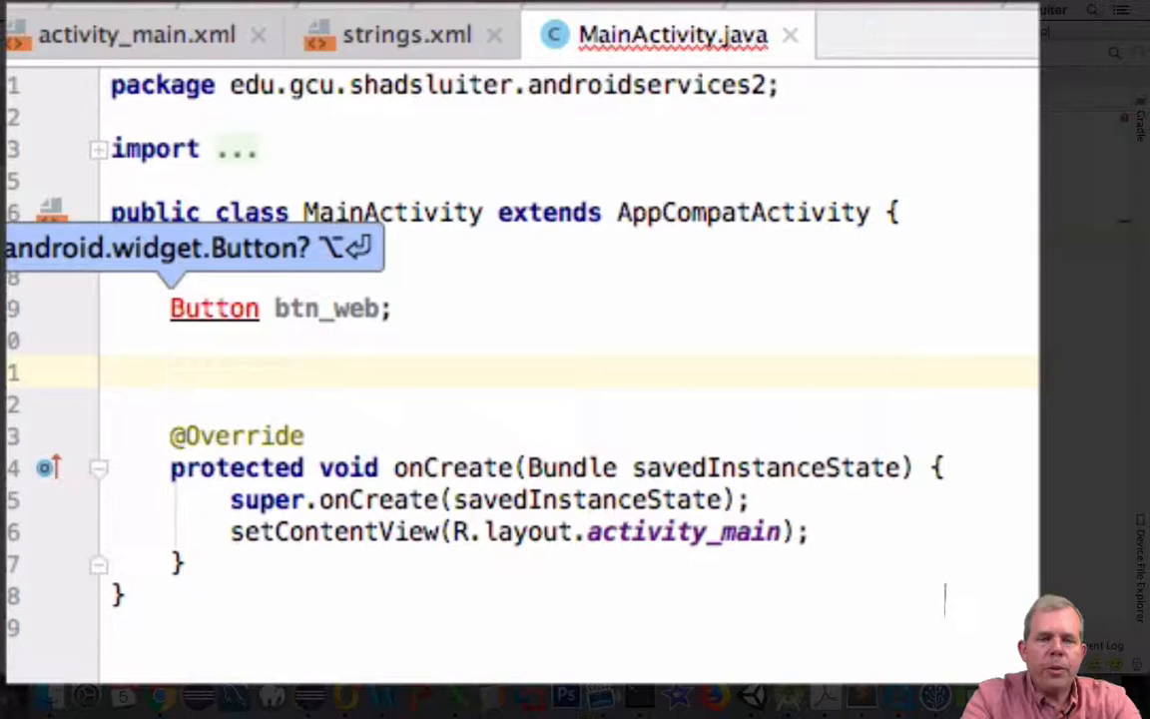
{"action": "type", "text": "Edit"}
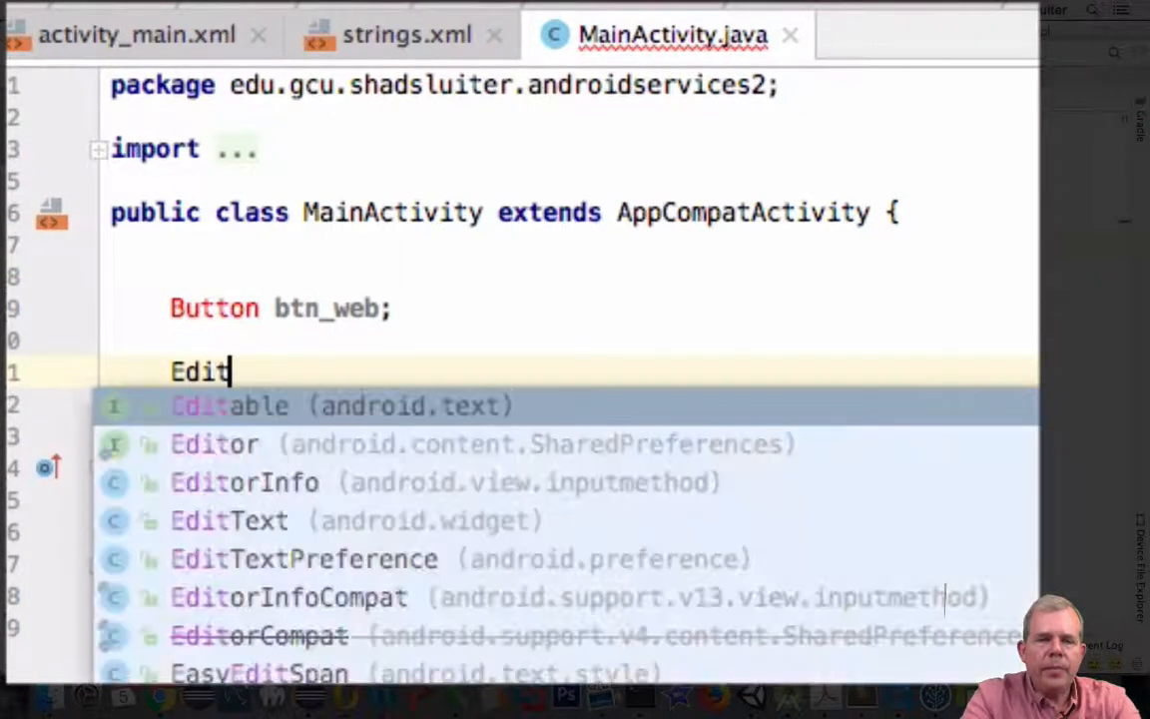
{"action": "type", "text": "EditText et"}
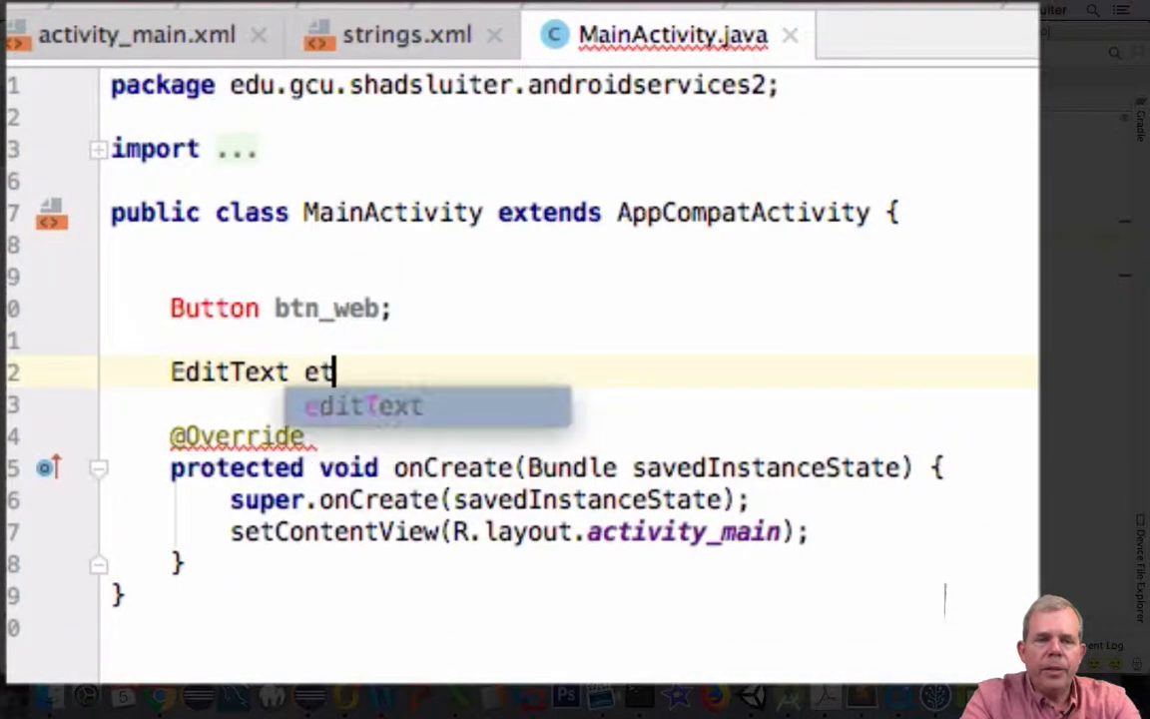
{"action": "type", "text": "_data;"}
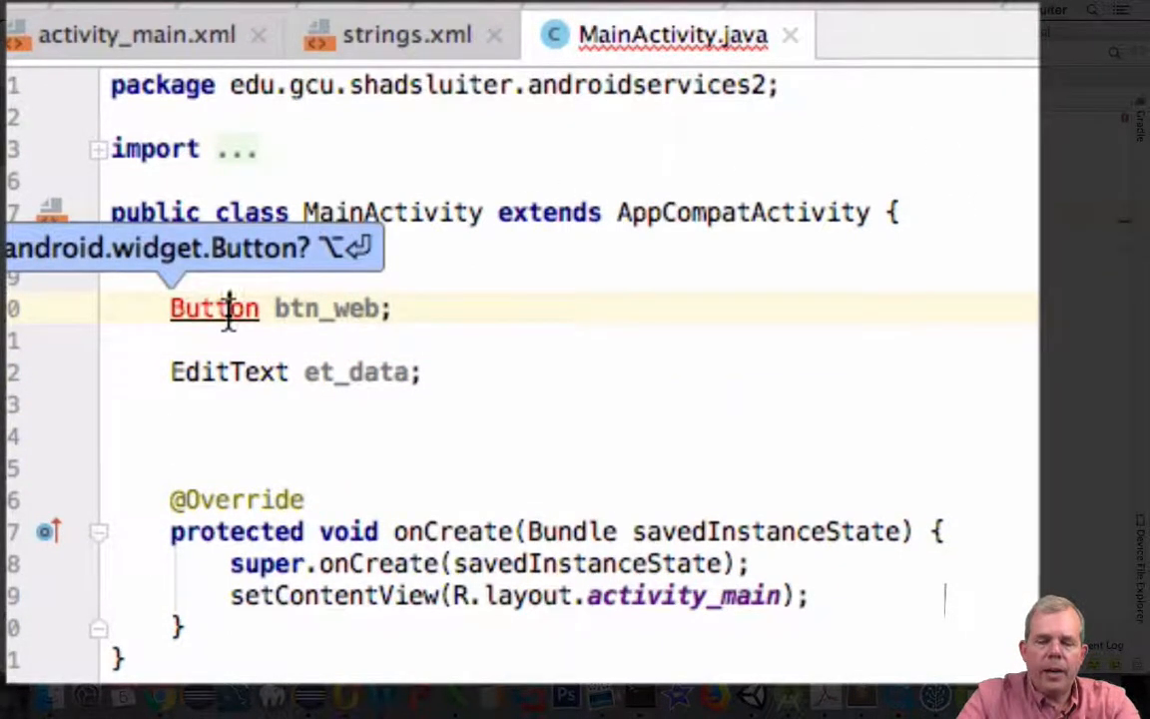
{"action": "key", "text": "Alt+Enter"}
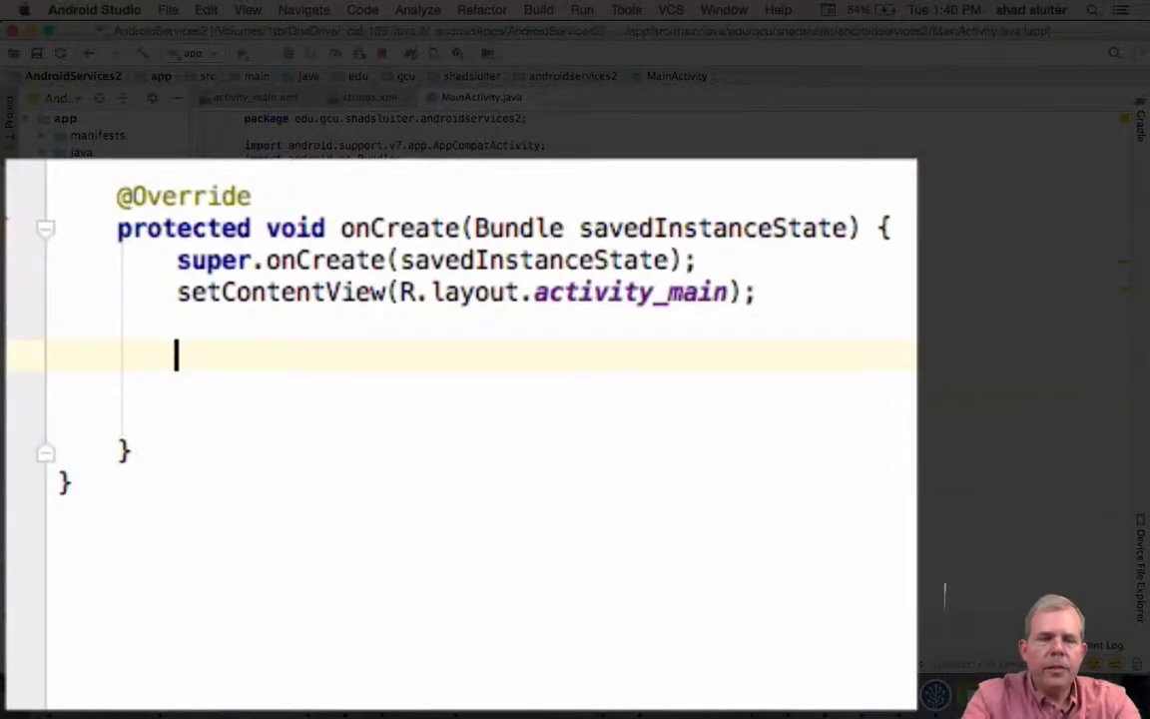
In onCreate, assign btn_web = findViewById(R.id.btn_web);.
{"action": "type", "text": "btn_web ="}
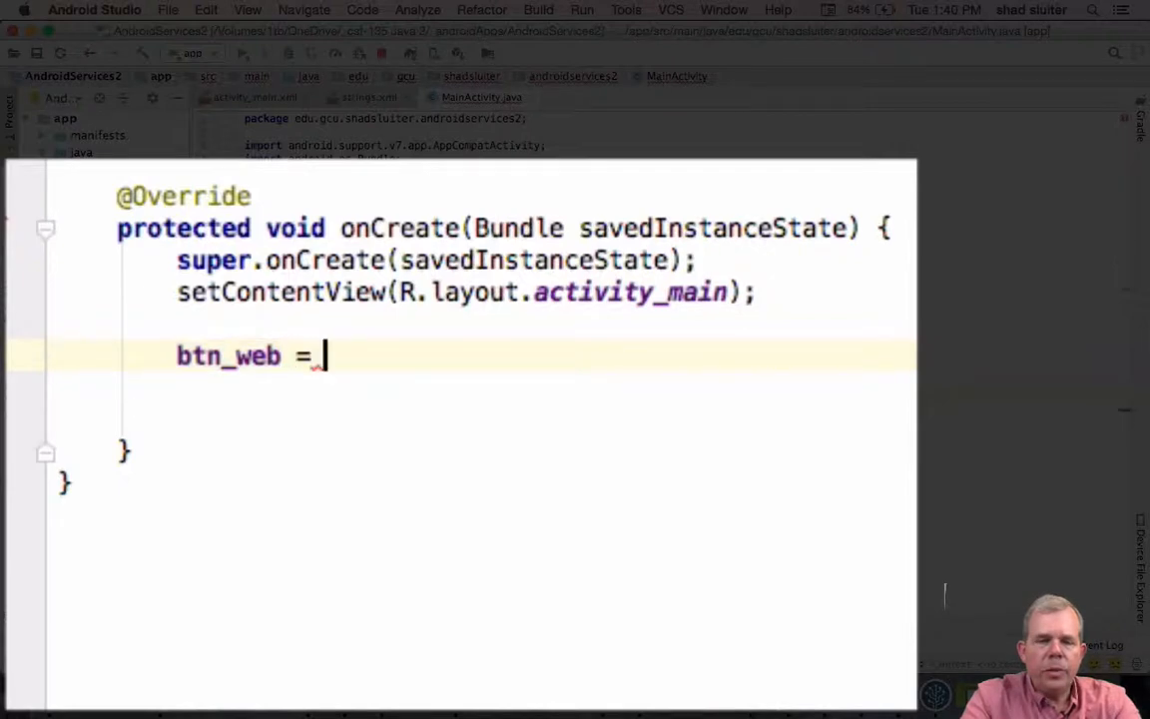
{"action": "type", "text": "findViewById(R.id."}
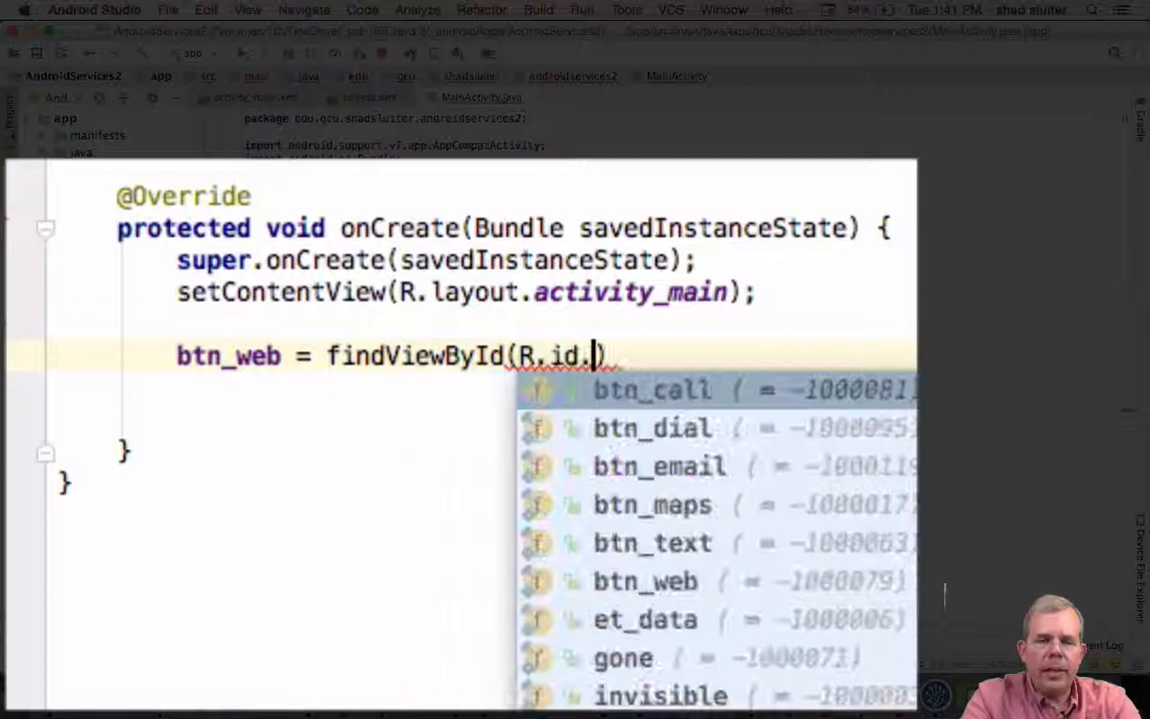
{"action": "type", "text": "btn_we"}
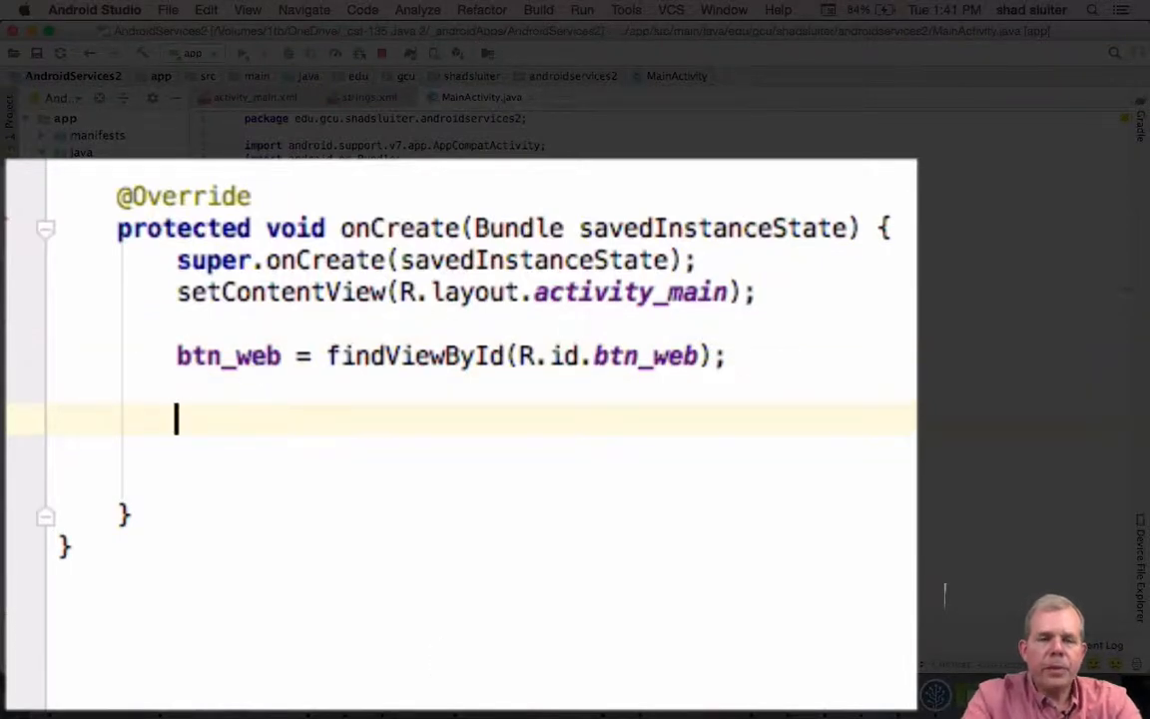
Set a new View.OnClickListener on btn_web with an onClick stub.
{"action": "type", "text": "btn_web.d"}
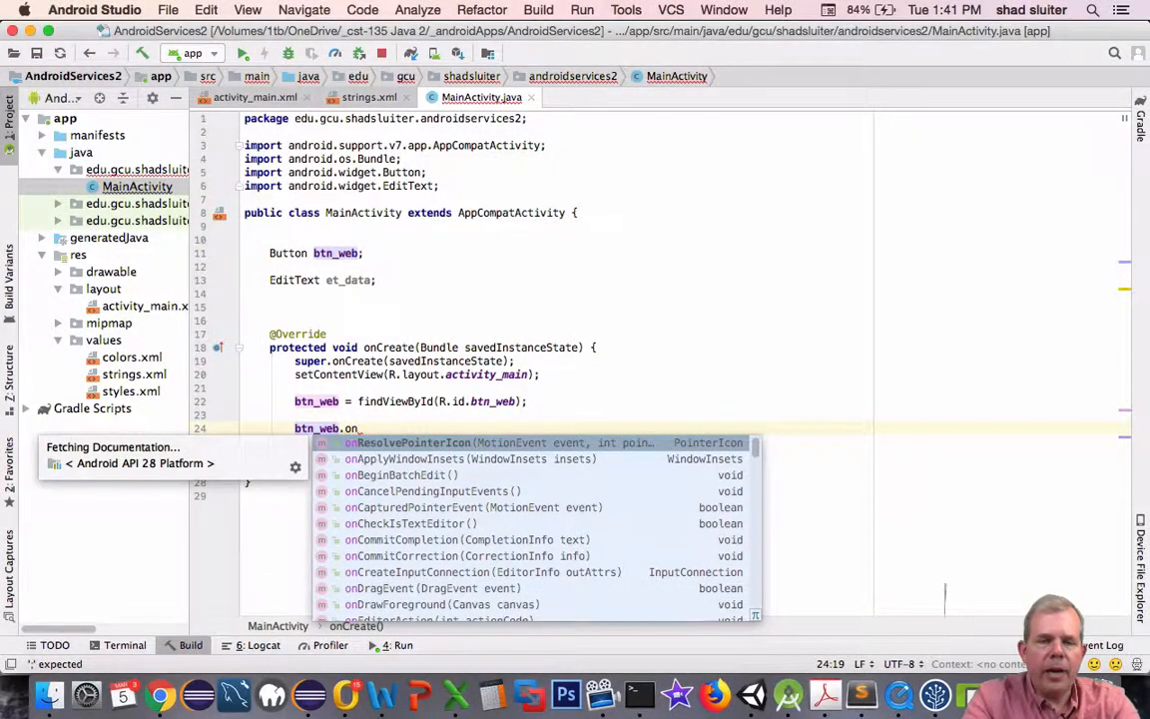
{"action": "type", "text": "cli"}
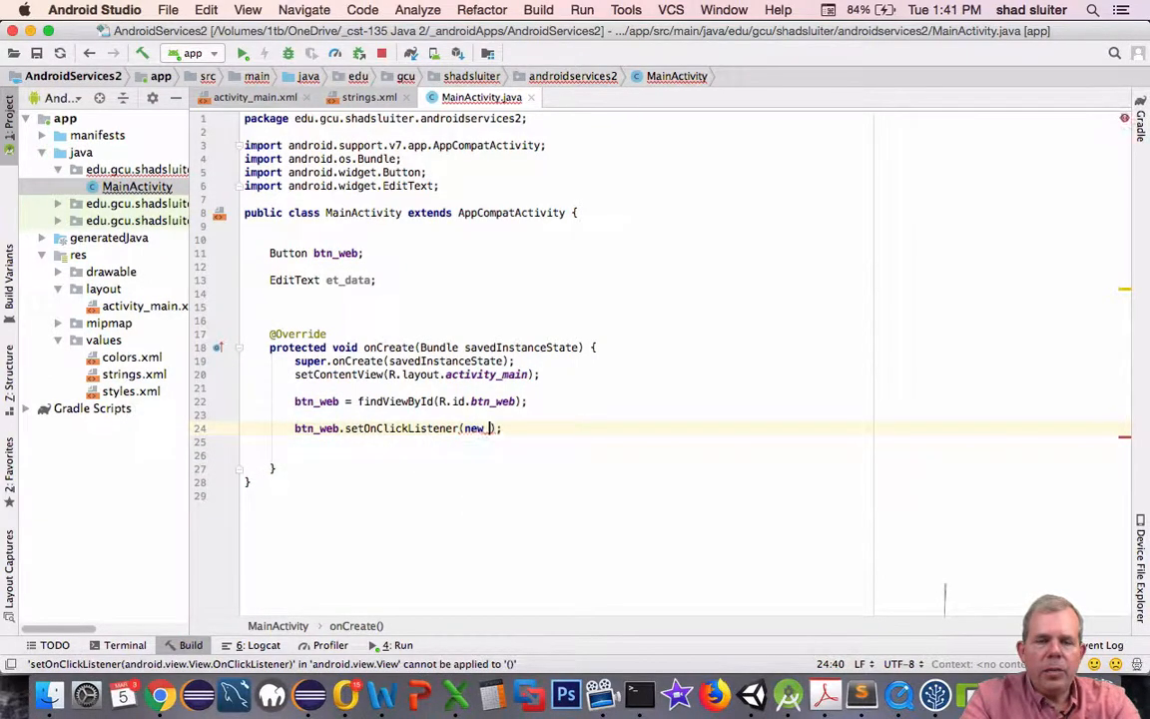
{"action": "type", "text": "On"}
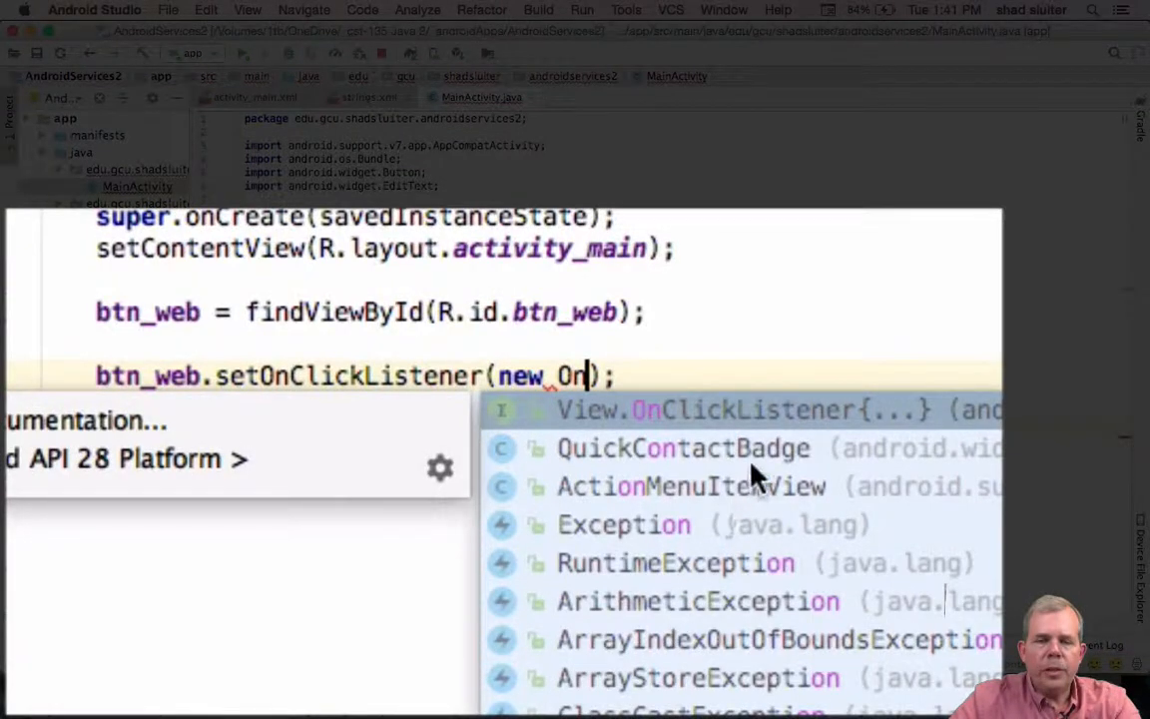
{"action": "left_click", "coordinate": [742, 409]}
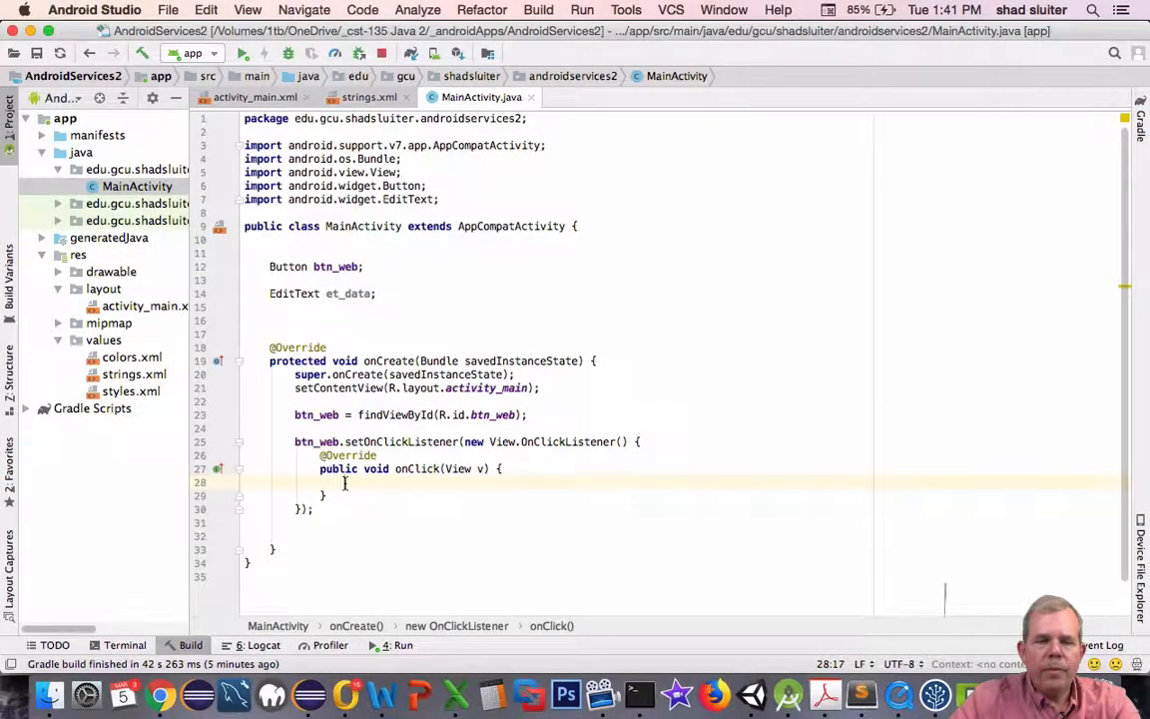
Inside onClick, call openWebPage(et_data.getText().toString()).
{"action": "type", "text": "openWebPage();"}
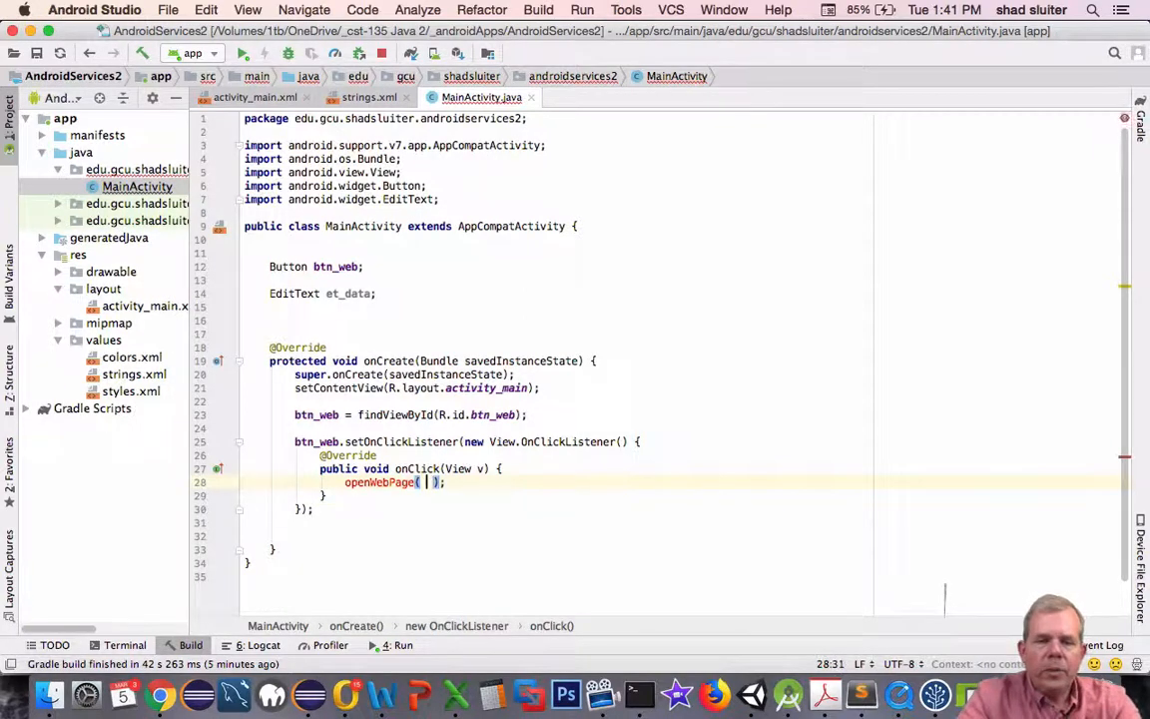
{"action": "type", "text": "e"}
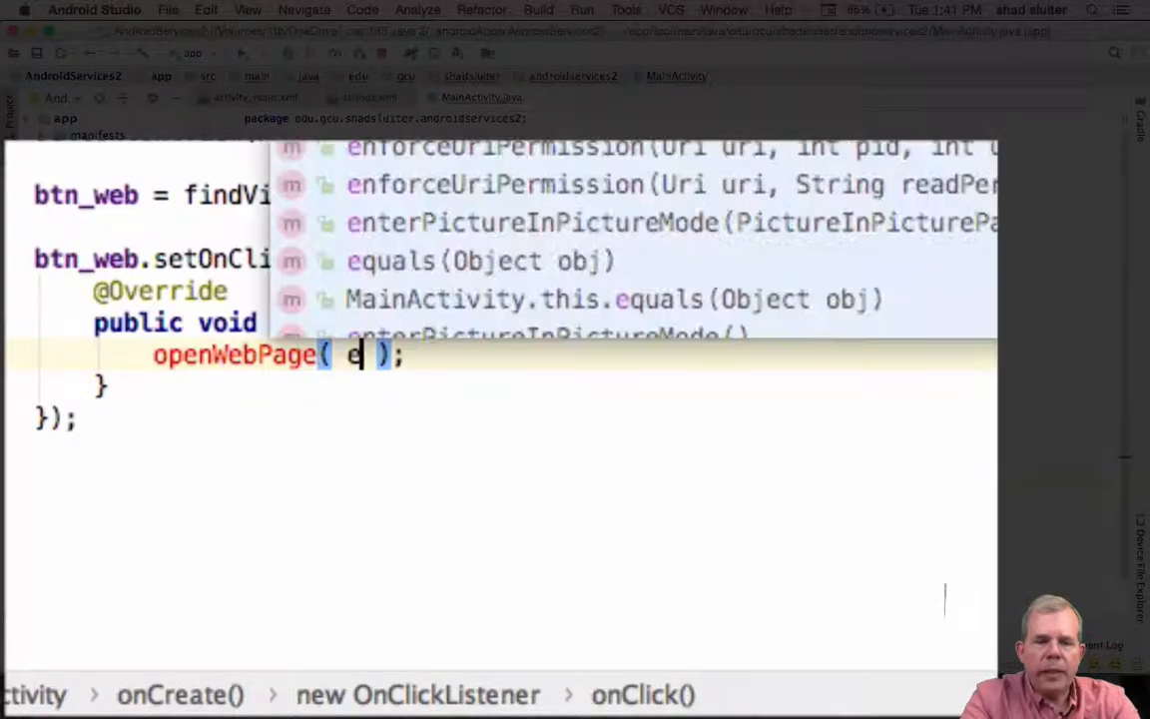
{"action": "type", "text": "t_data"}
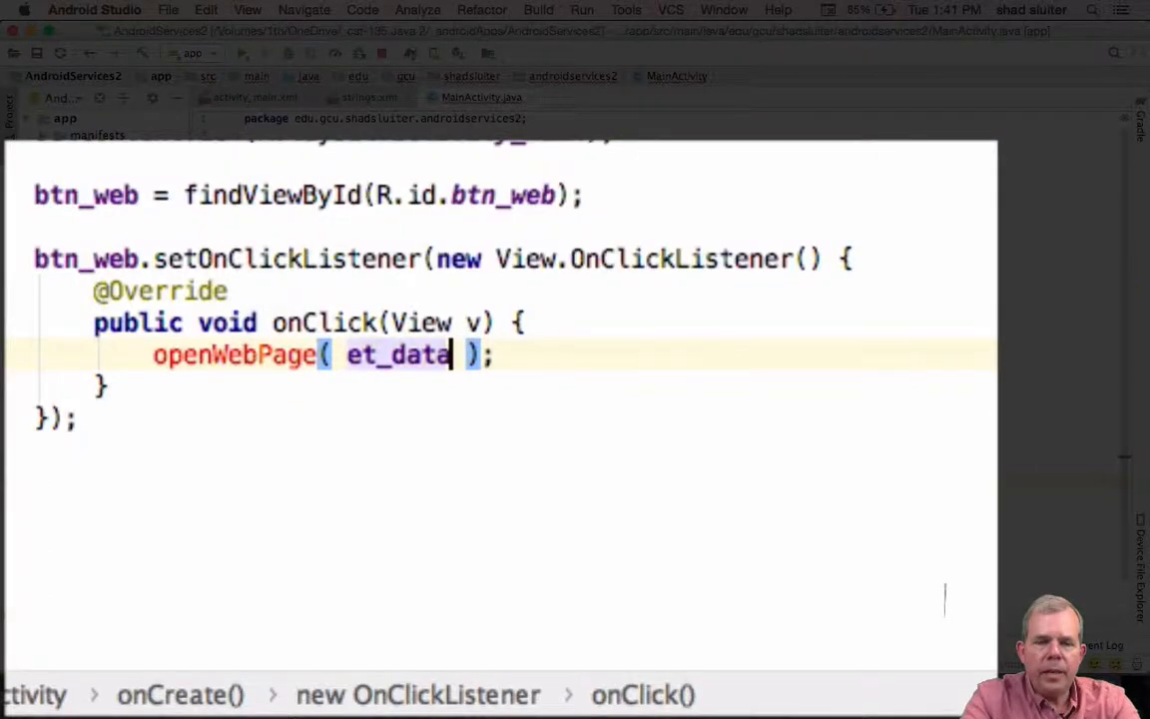
{"action": "type", "text": ".getText().toString("}
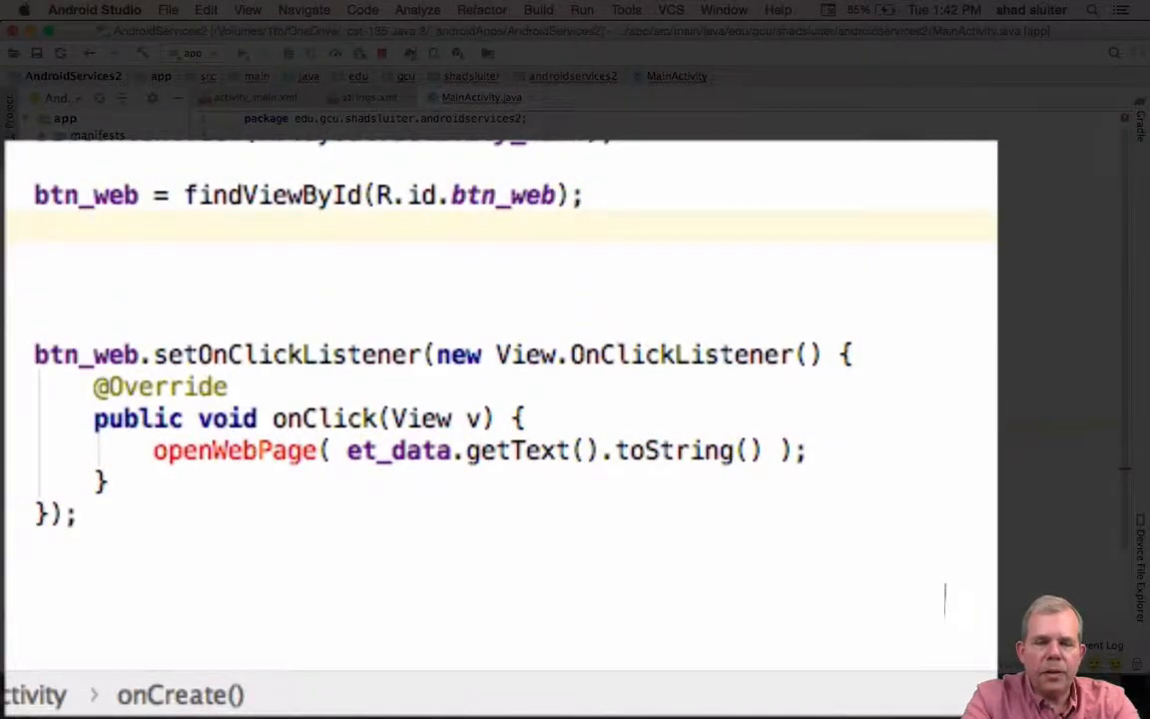
In onCreate, assign et_data = findViewById(R.id.et_data);.
{"action": "type", "text": "et_data = finish("}
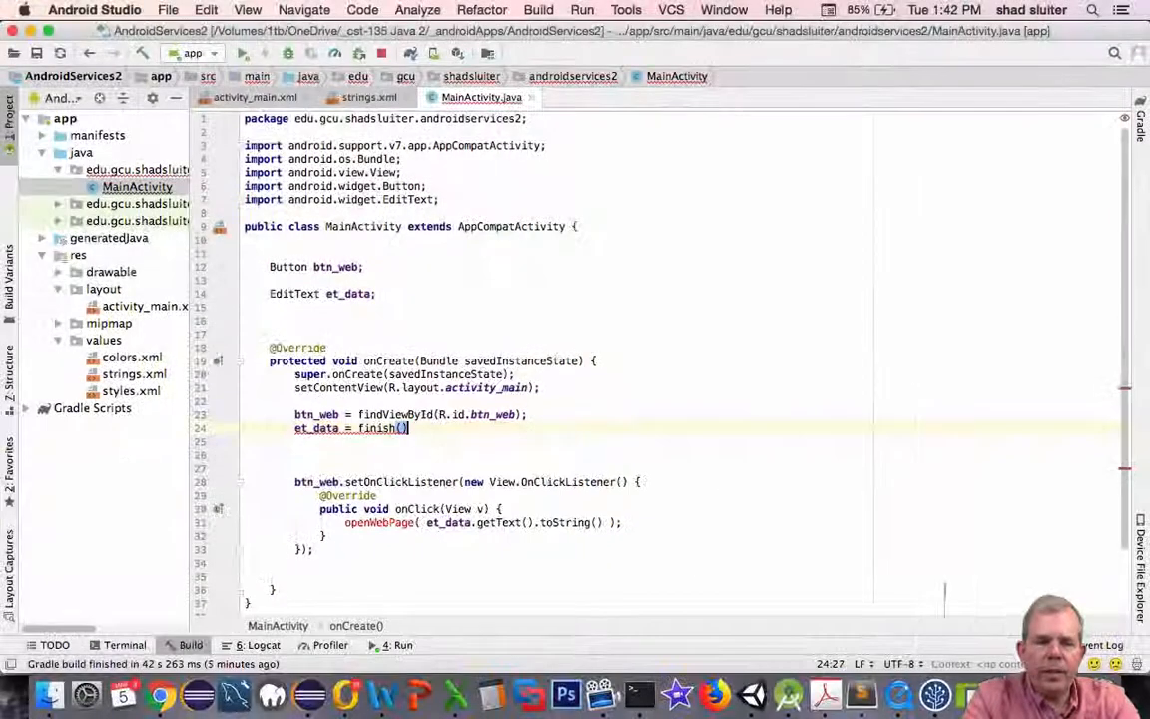
{"action": "type", "text": "findvi"}
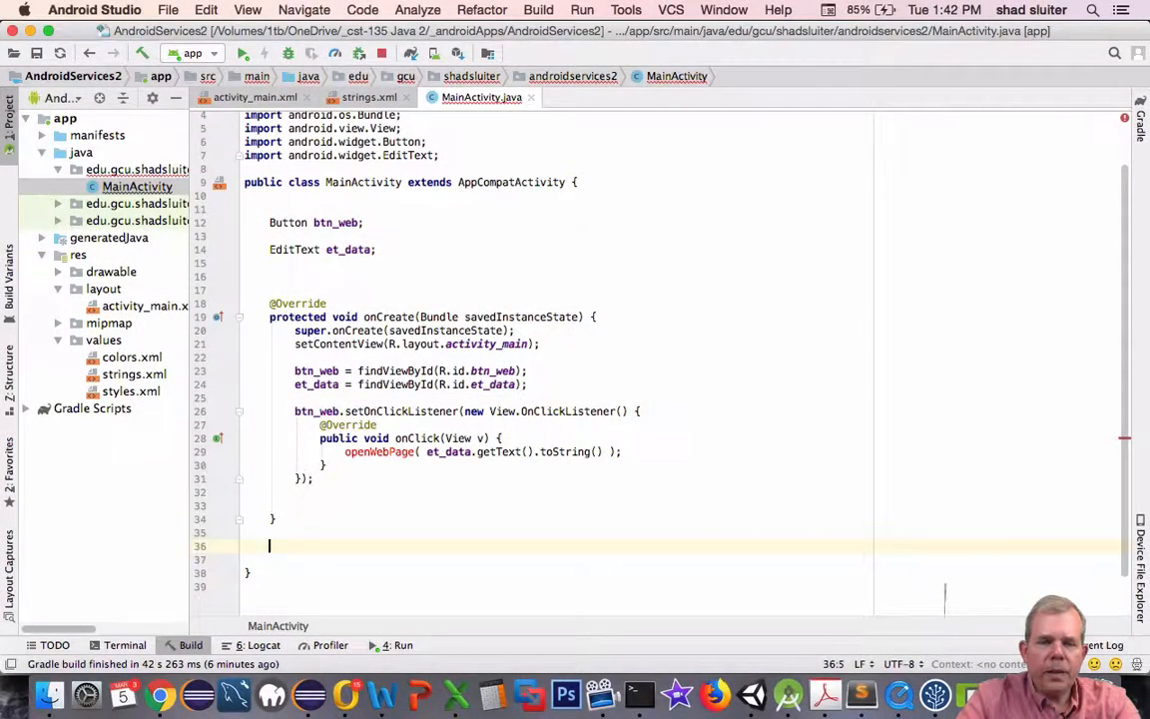
Add an empty private void openWebPage(String url) {} method after onCreate.
{"action": "type", "text": "private void"}
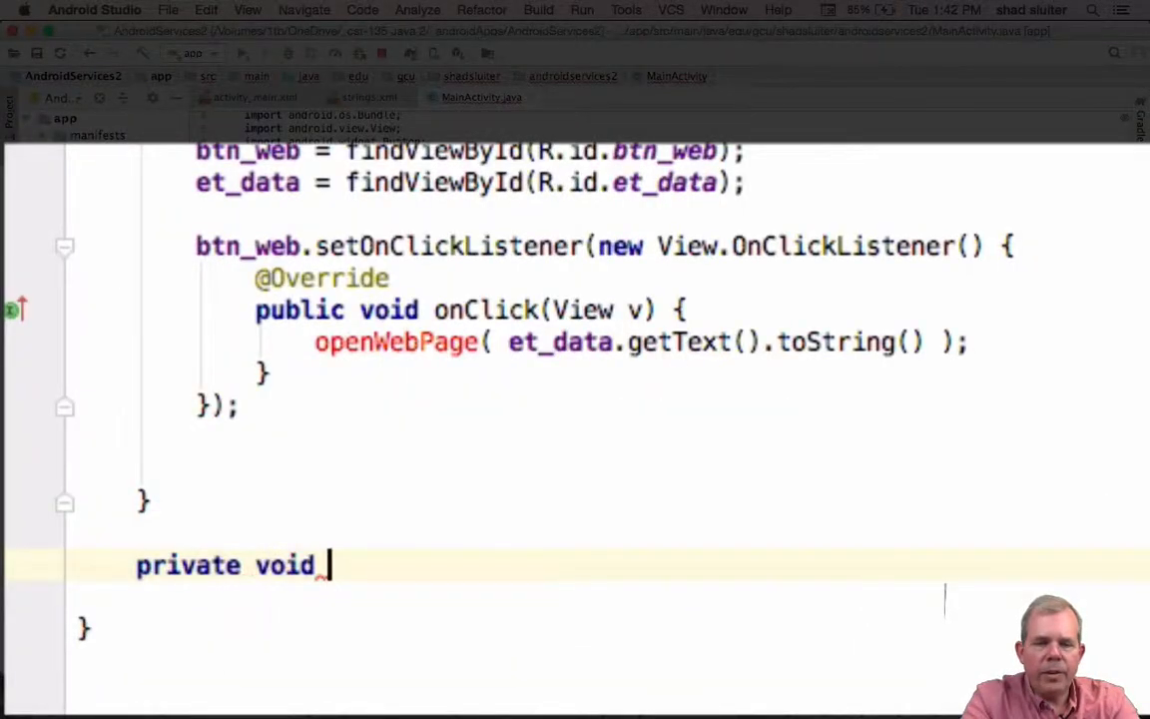
{"action": "type", "text": "op"}
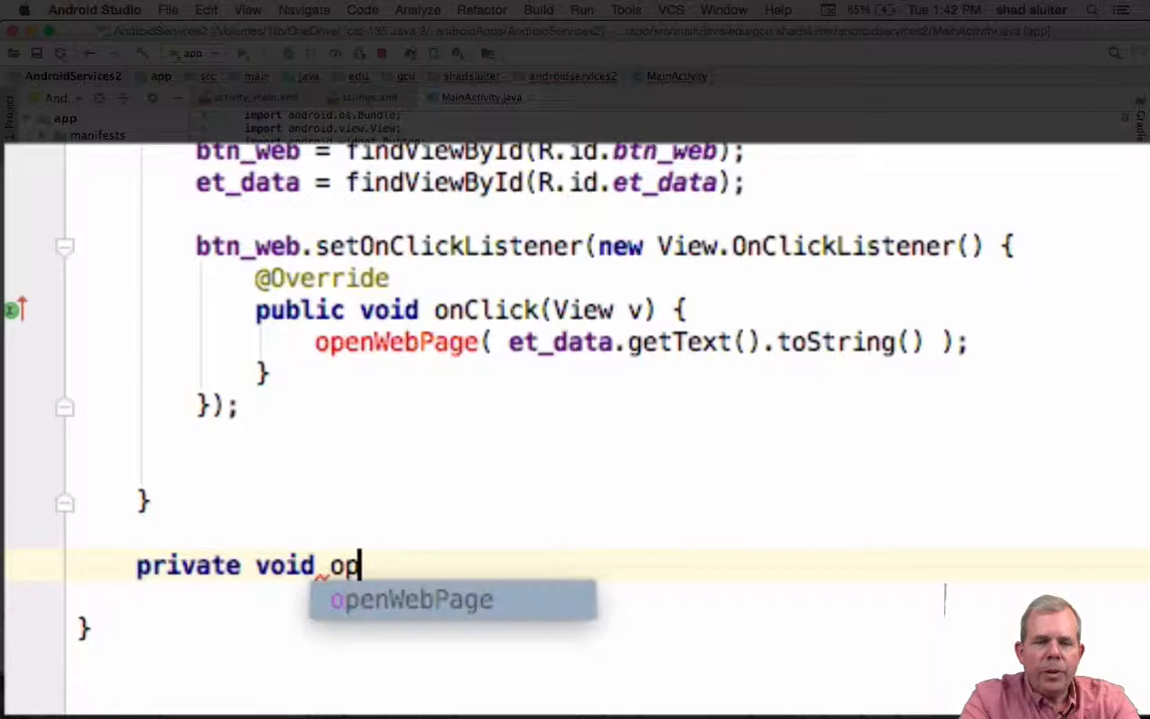
{"action": "key", "text": "Tab"}
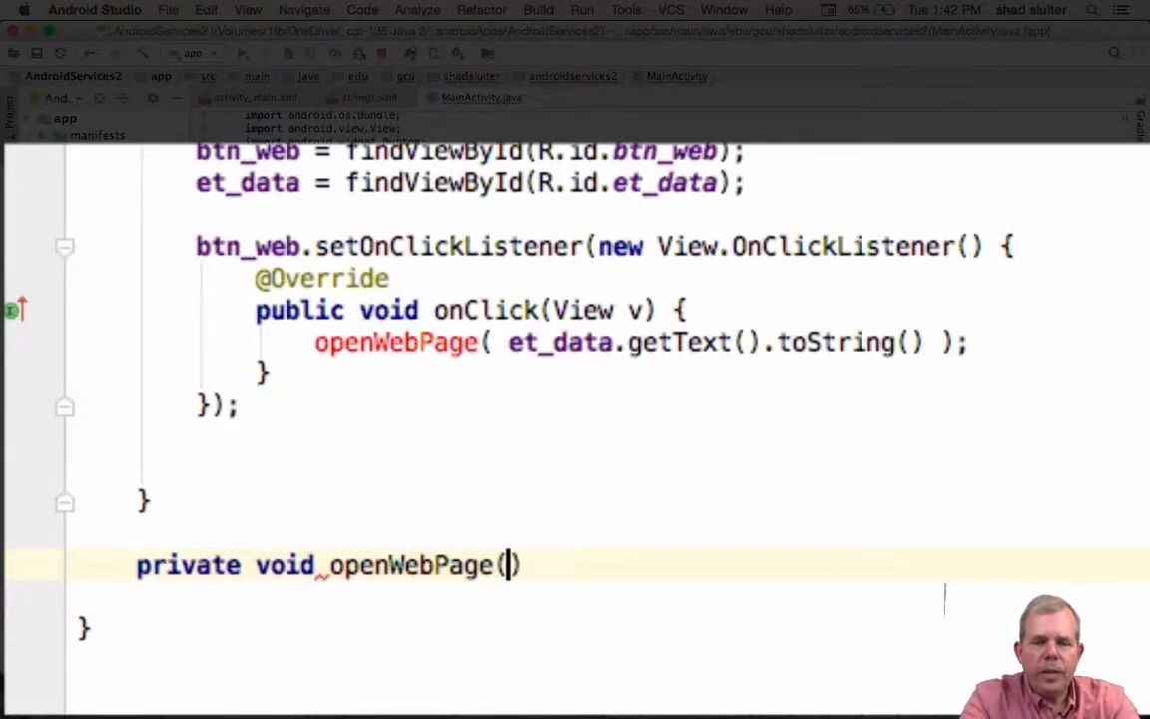
{"action": "type", "text": "String url"}
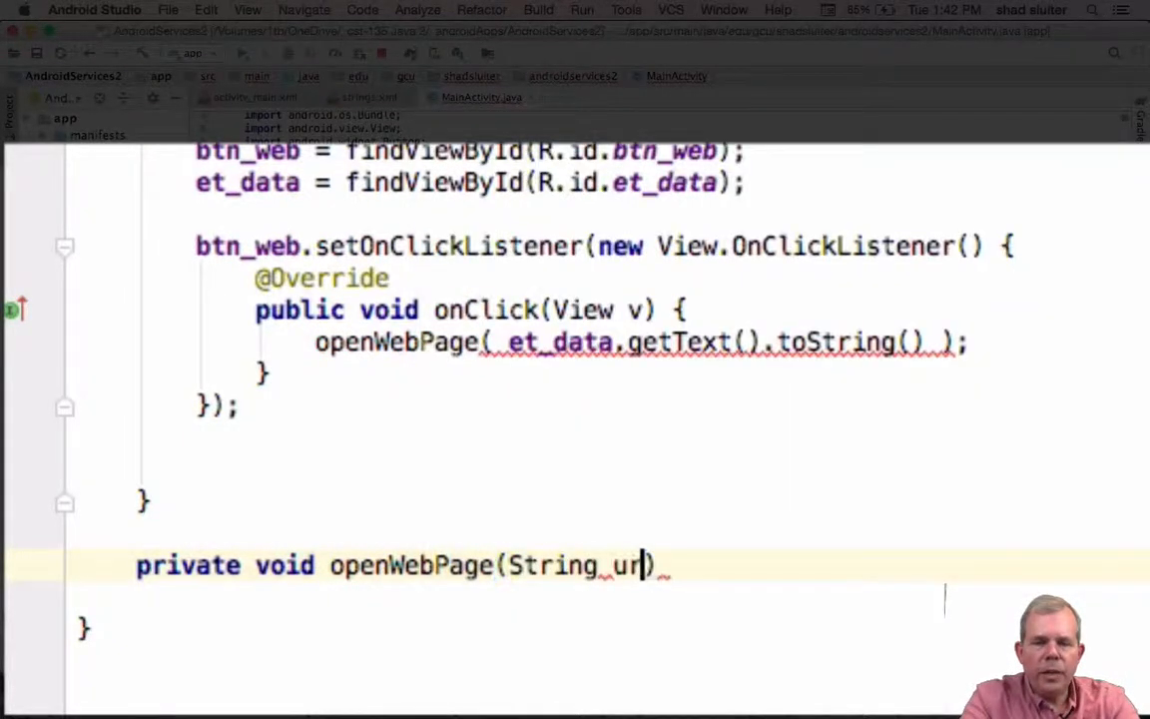
{"action": "type", "text": "l {"}
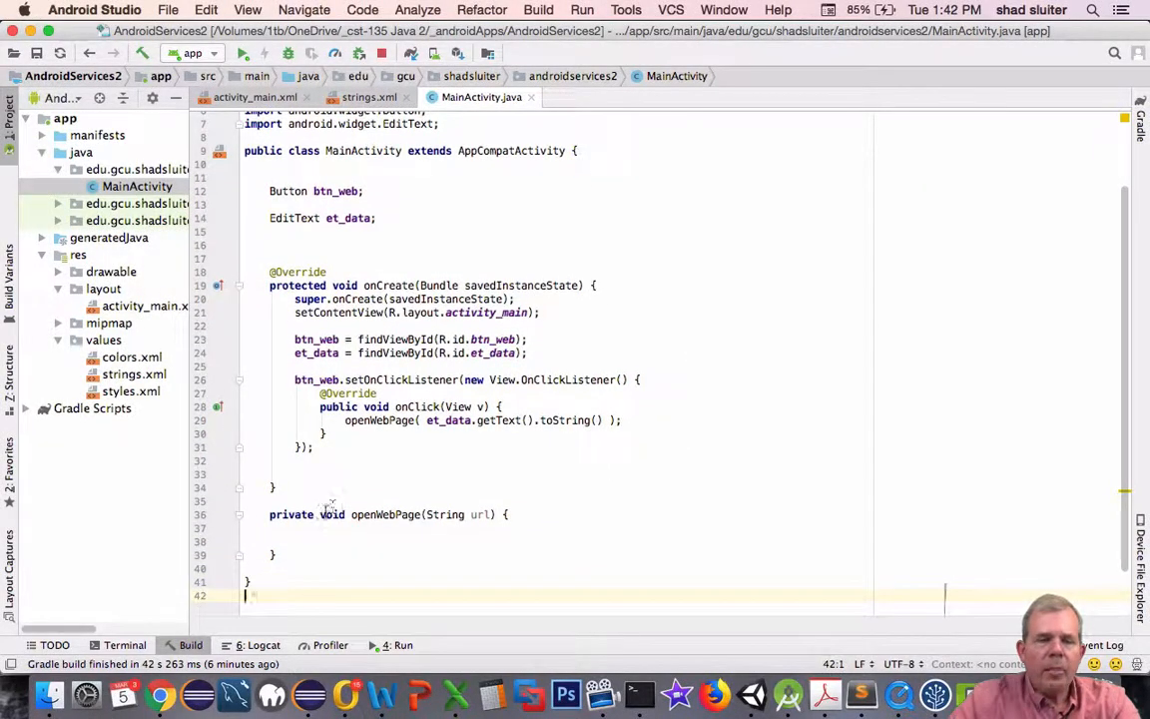
{"action": "double_click", "coordinate": [383, 515]}
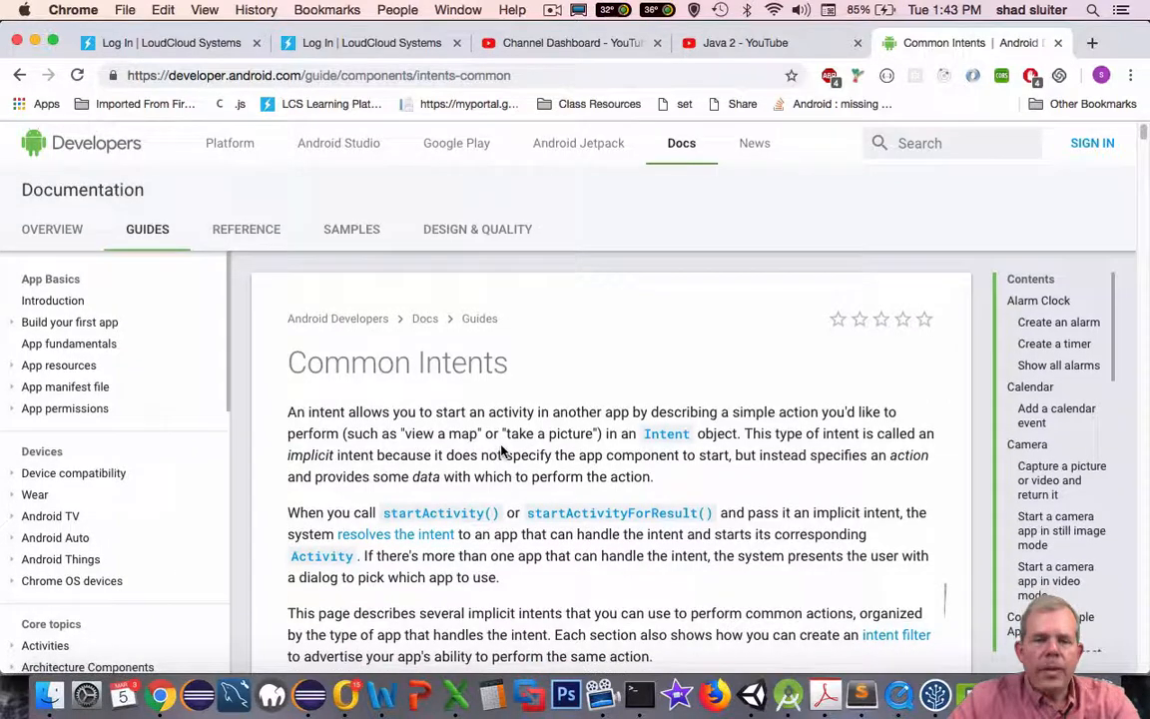
Scroll the Common Intents page down to the Web Browser example intent.
{"action": "scroll", "scroll_direction": "down", "scroll_amount": 3}
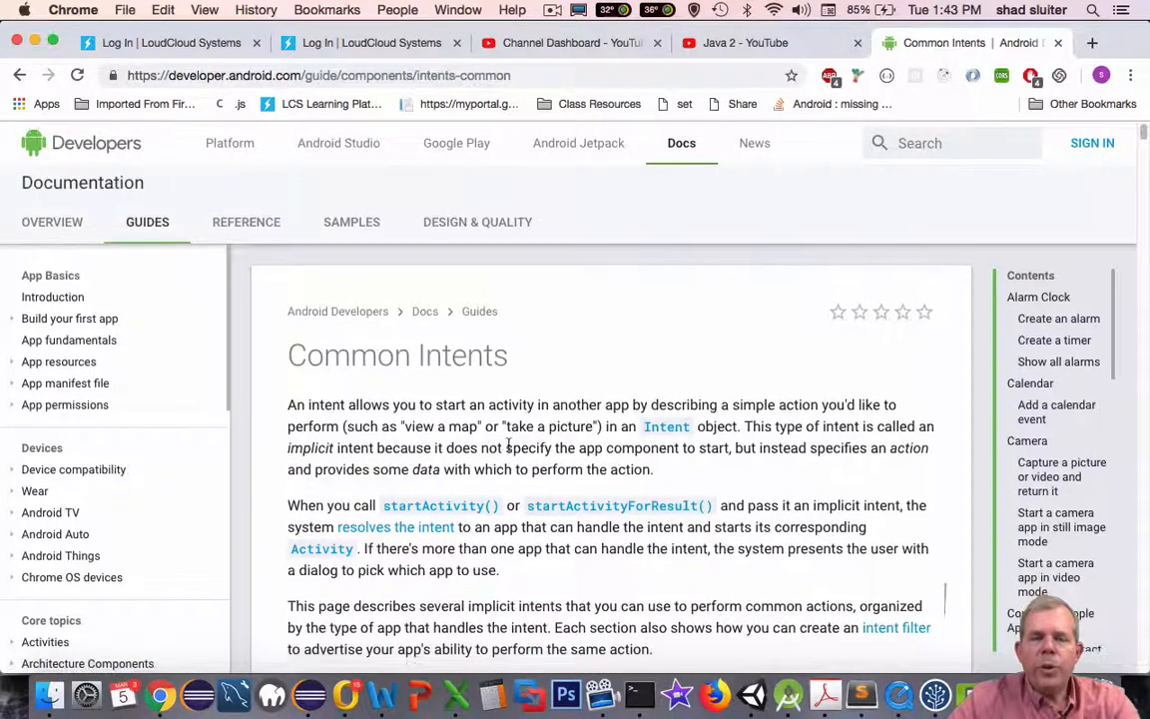
{"action": "scroll", "scroll_direction": "down", "scroll_amount": 3}
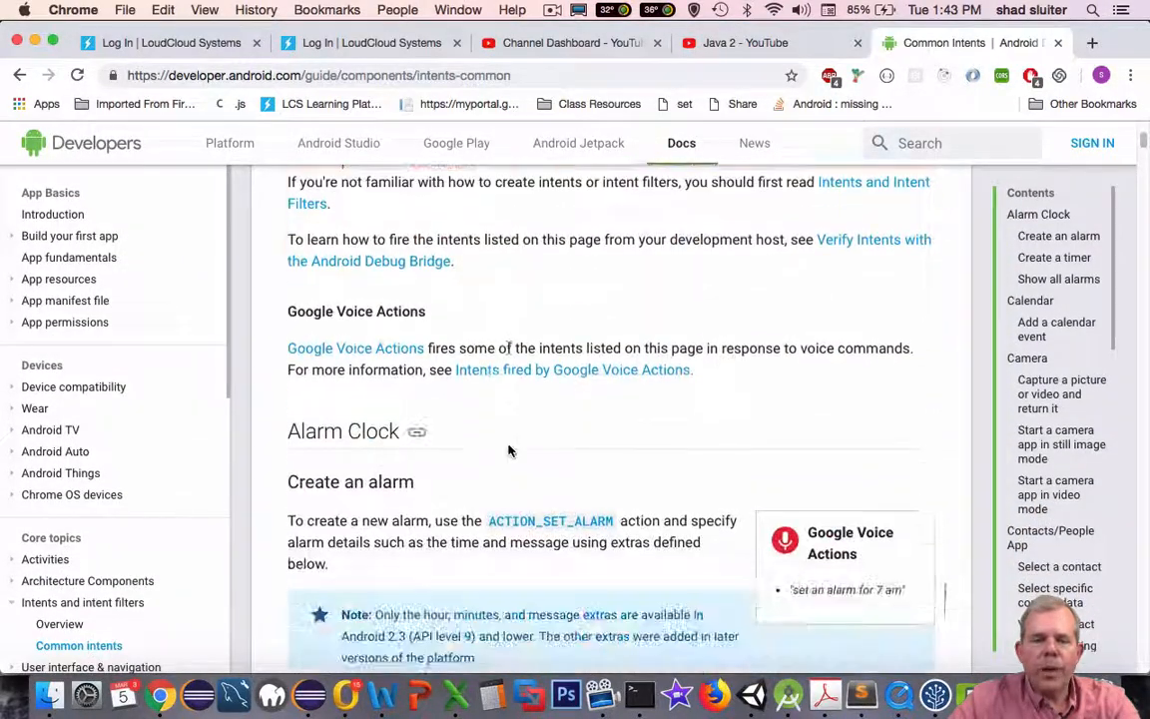
{"action": "scroll", "scroll_direction": "down", "scroll_amount": 3}
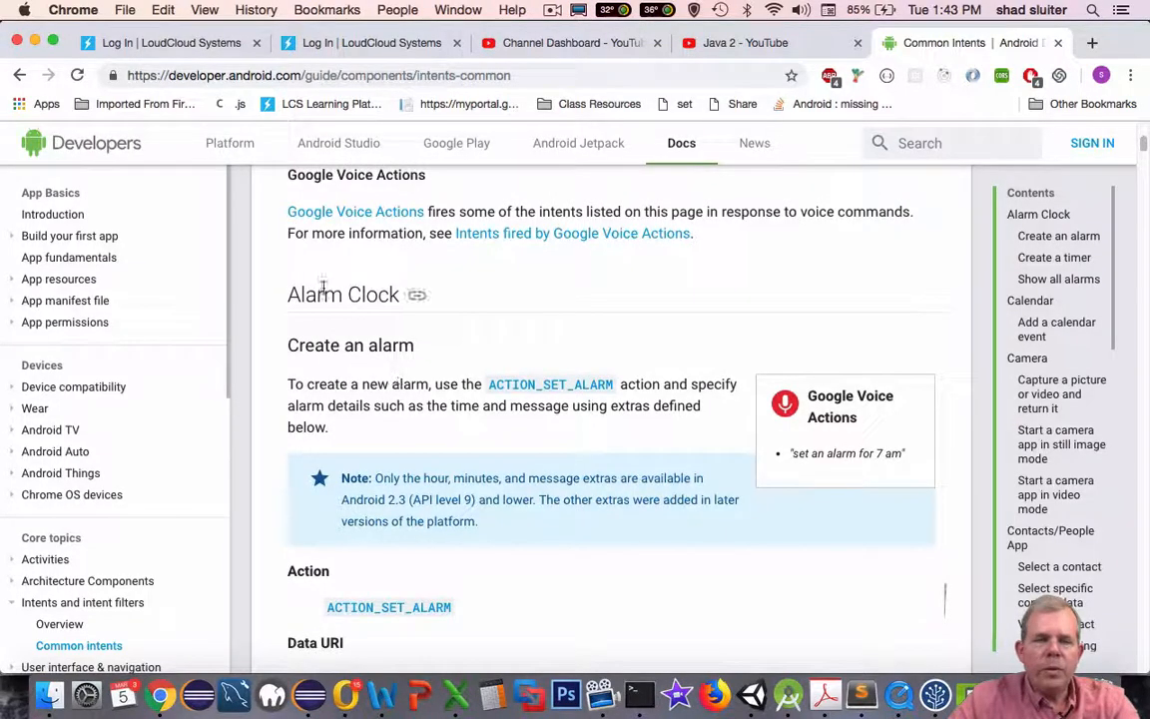
{"action": "scroll", "scroll_direction": "down", "scroll_amount": 3}
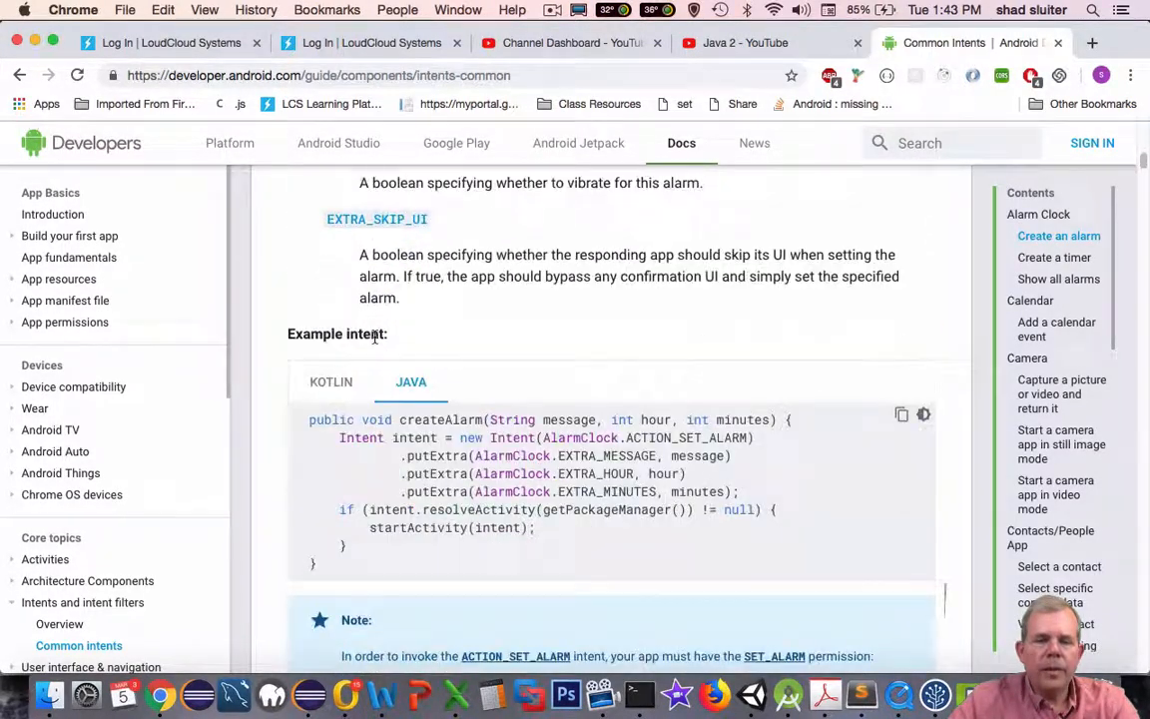
{"action": "scroll", "scroll_direction": "down", "scroll_amount": 3}
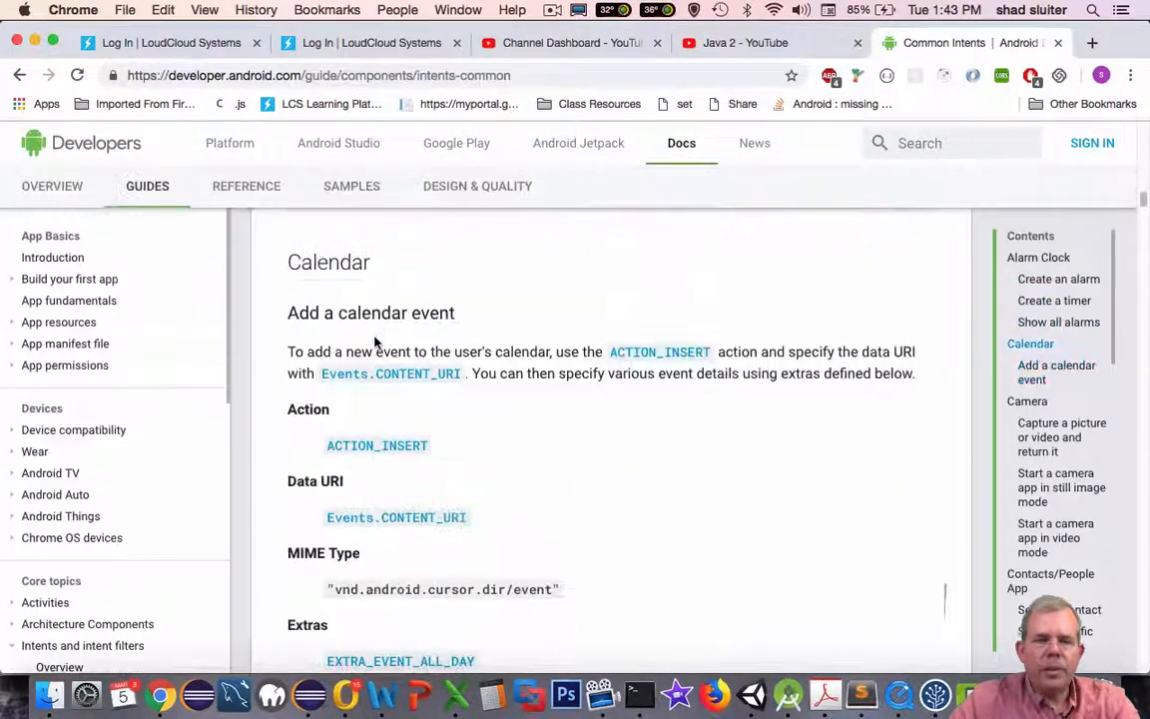
{"action": "scroll", "scroll_direction": "down", "scroll_amount": 3}
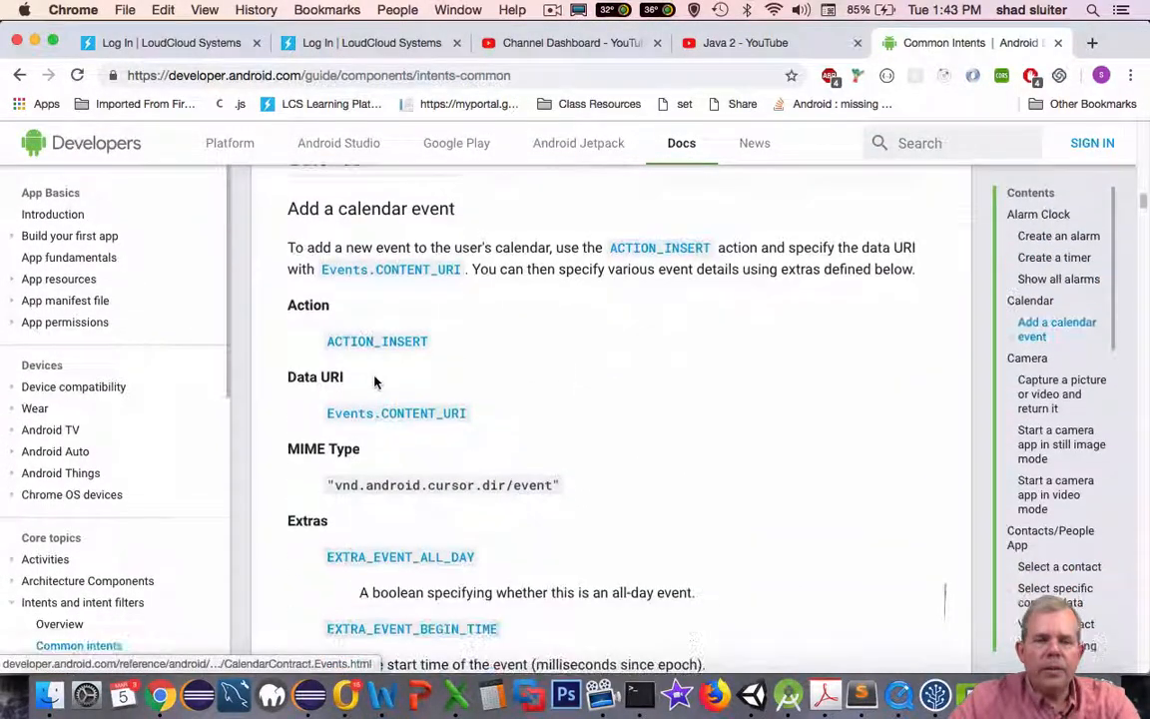
{"action": "scroll", "scroll_direction": "down", "scroll_amount": 3}
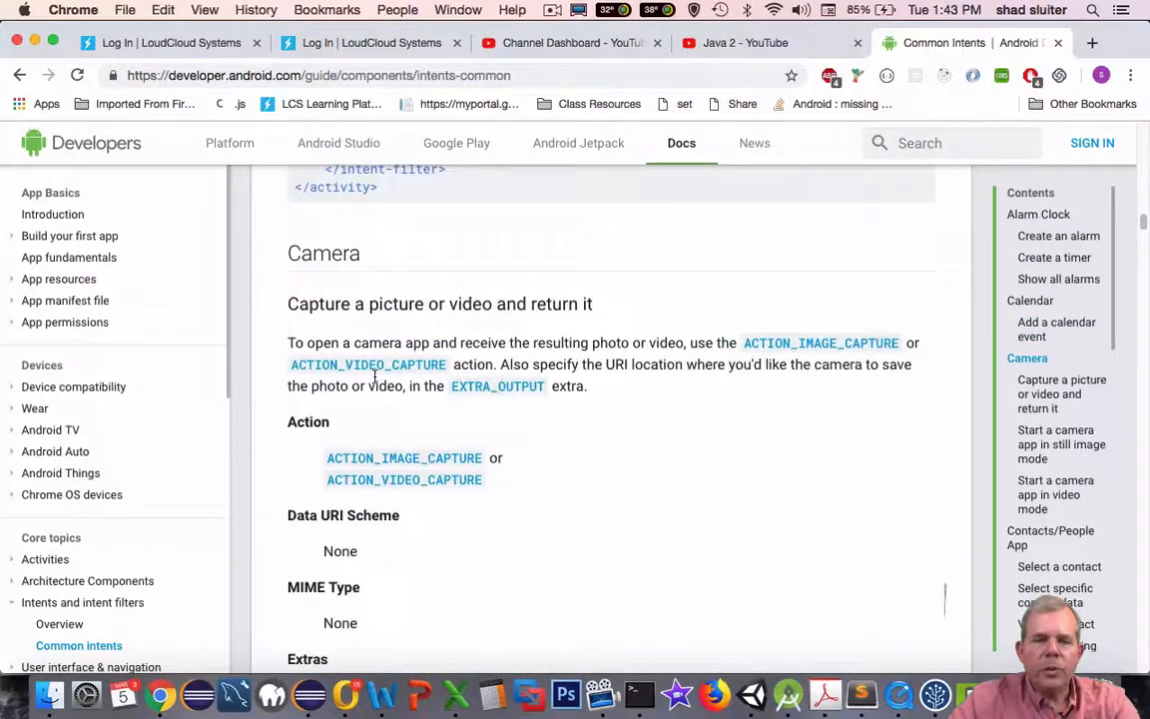
{"action": "scroll", "scroll_direction": "down", "scroll_amount": 3}
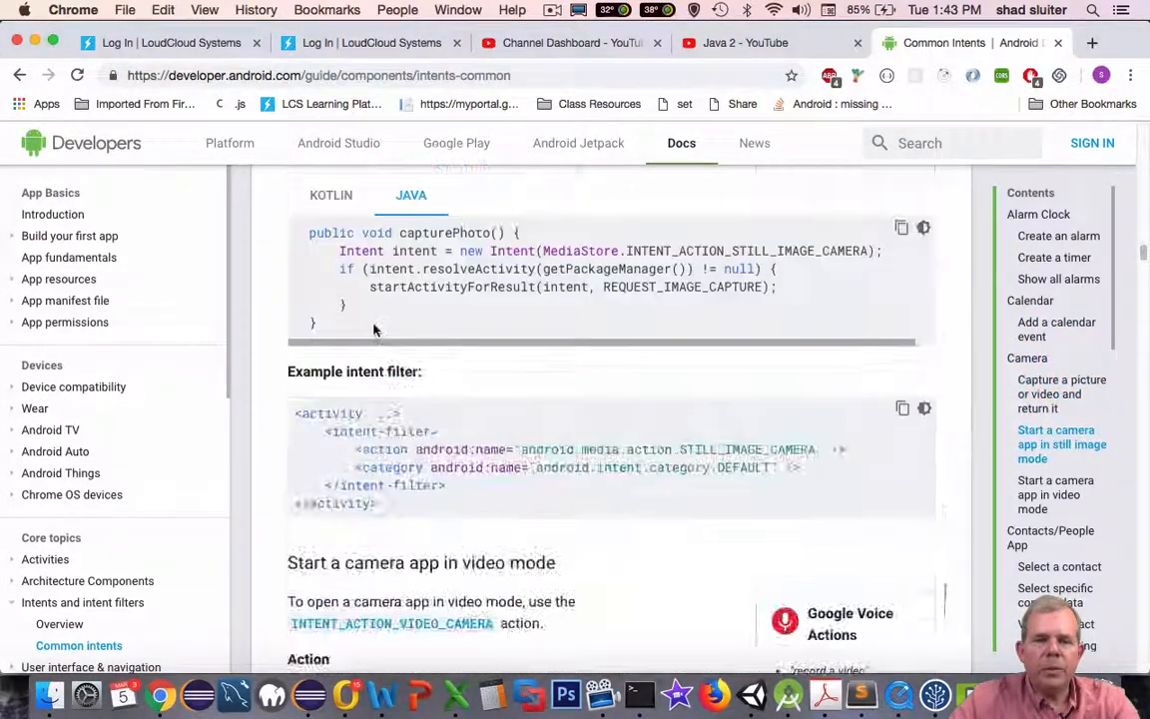
{"action": "scroll", "scroll_direction": "down", "scroll_amount": 3}
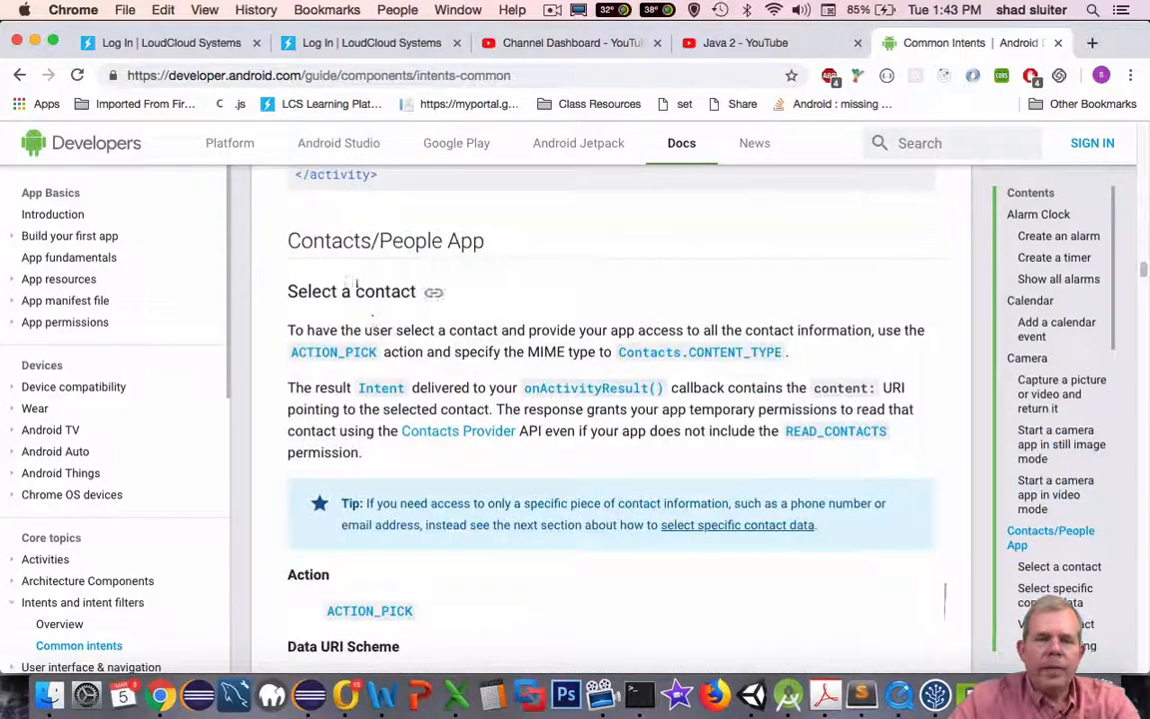
{"action": "scroll", "scroll_direction": "down", "scroll_amount": 3}
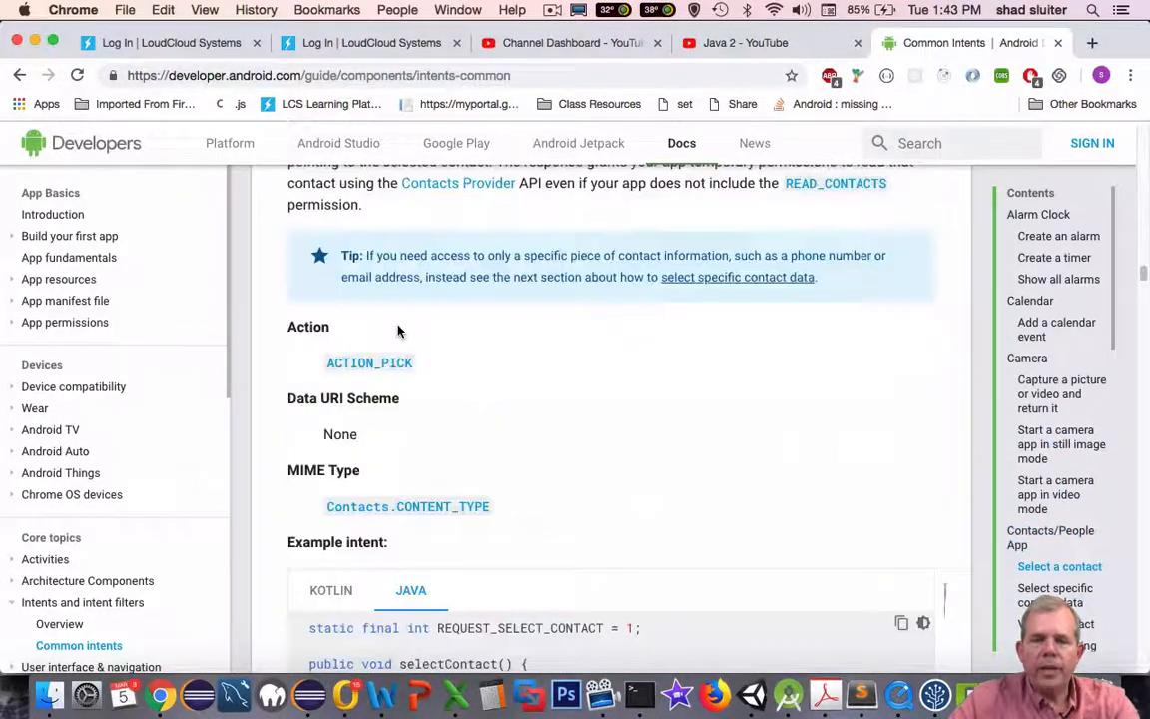
{"action": "scroll", "scroll_direction": "down", "scroll_amount": 3}
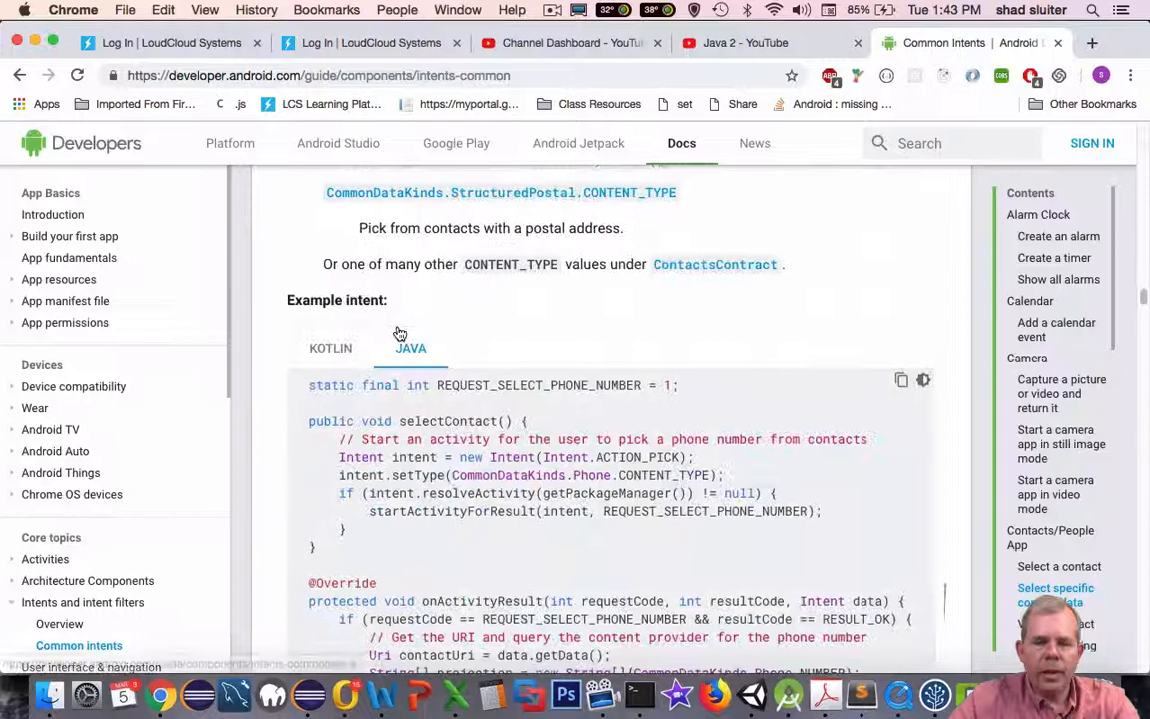
{"action": "scroll", "scroll_direction": "down", "scroll_amount": 3}
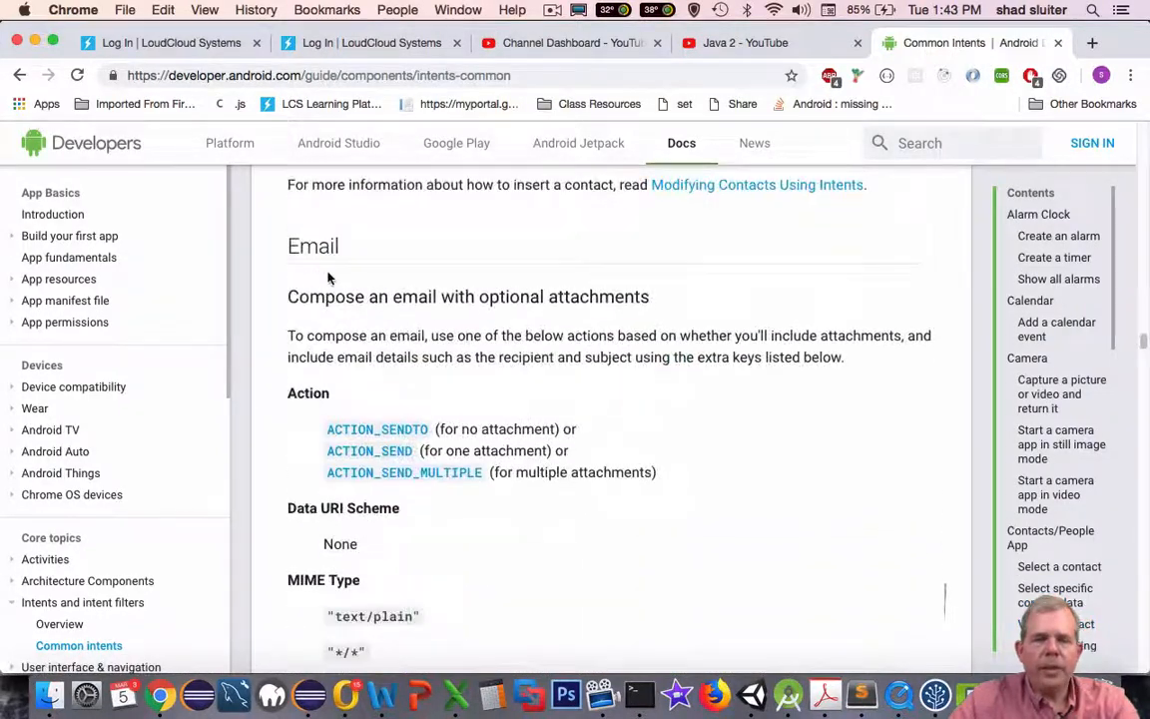
{"action": "mouse_move", "coordinate": [314, 248]}
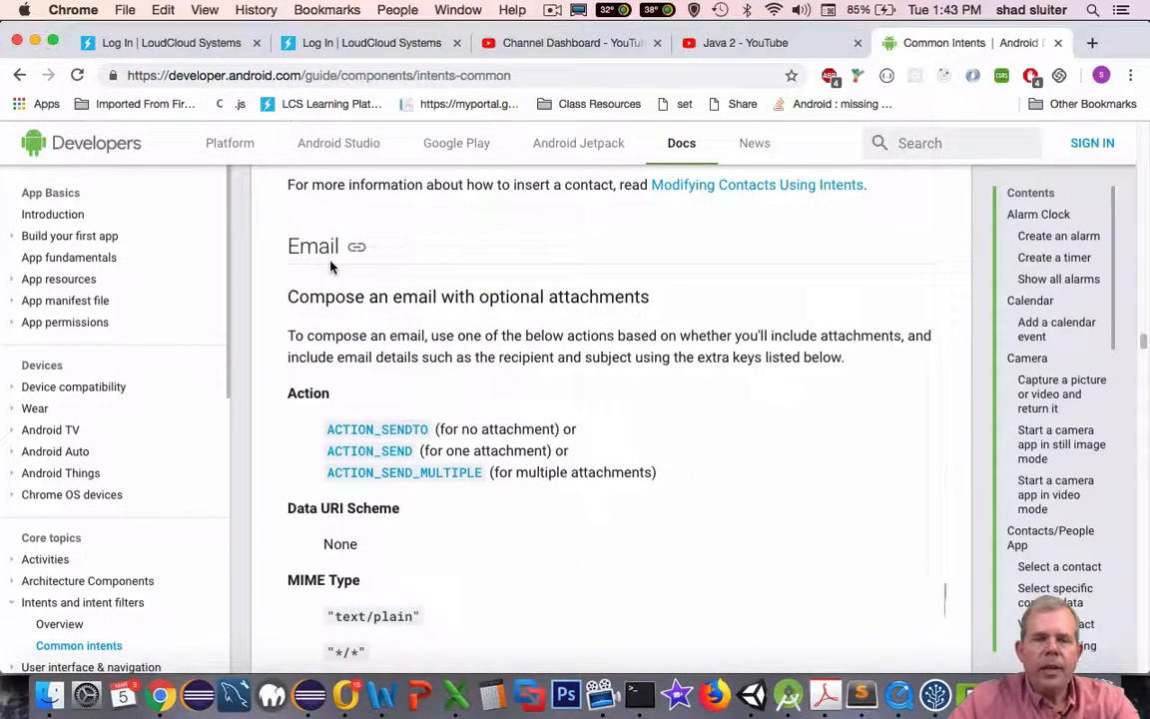
{"action": "scroll", "scroll_direction": "down", "scroll_amount": 3}
{"action": "type", "text": "web browser"}
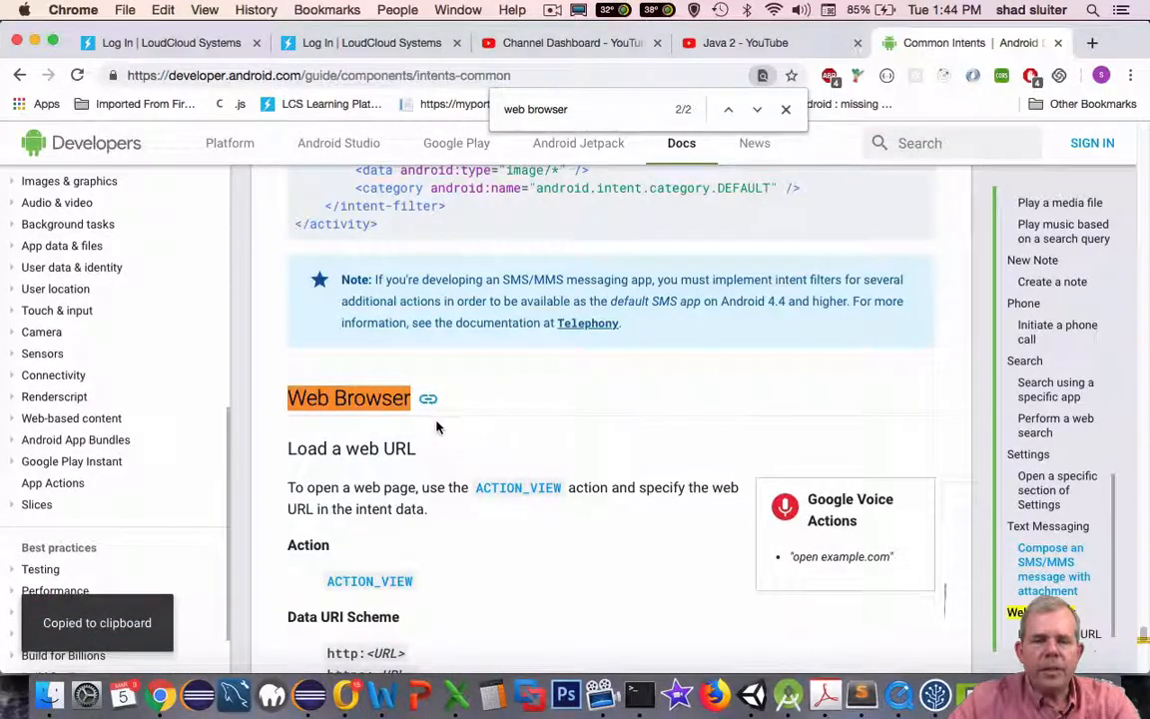
{"action": "scroll", "scroll_direction": "down", "scroll_amount": 3}
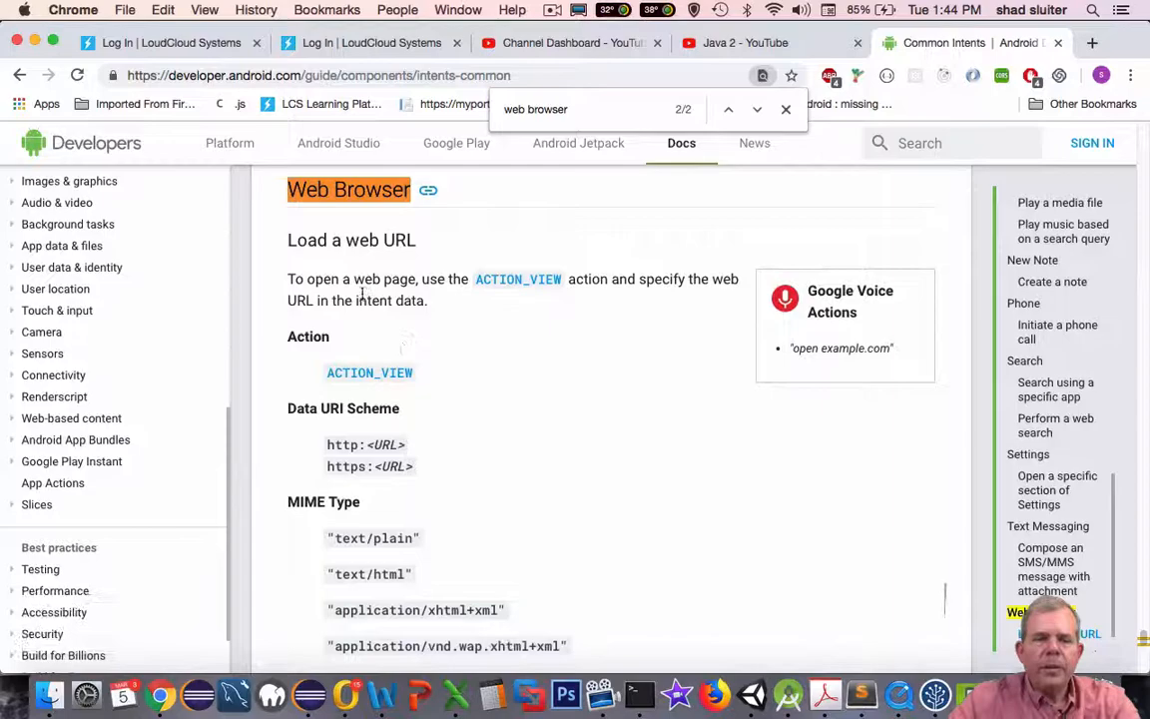
{"action": "mouse_move", "coordinate": [517, 280]}
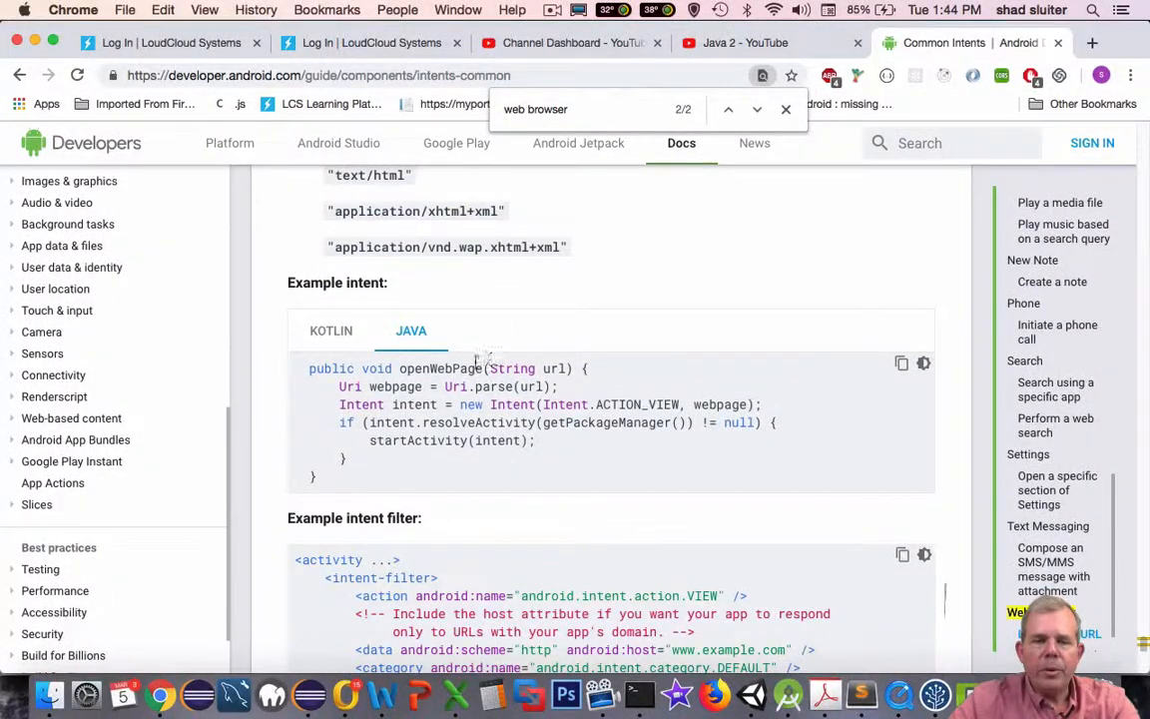
Switch the example to the Java version and select its openWebPage code.
{"action": "left_click", "coordinate": [332, 331]}
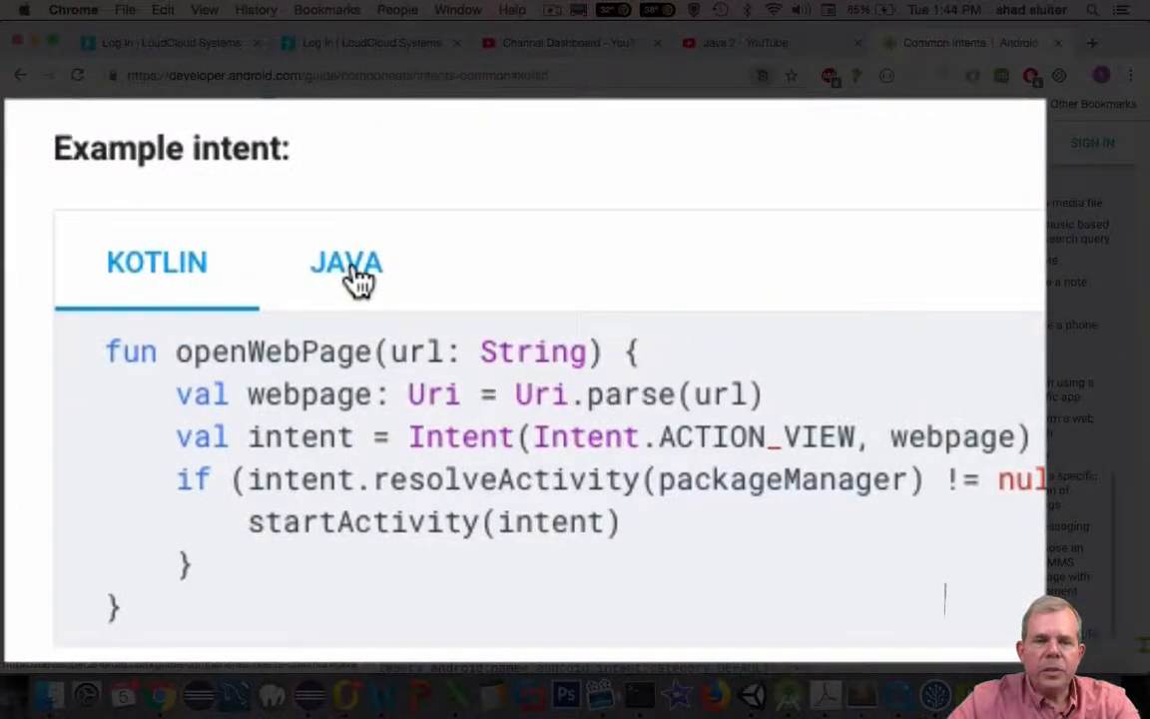
{"action": "left_click", "coordinate": [348, 263]}
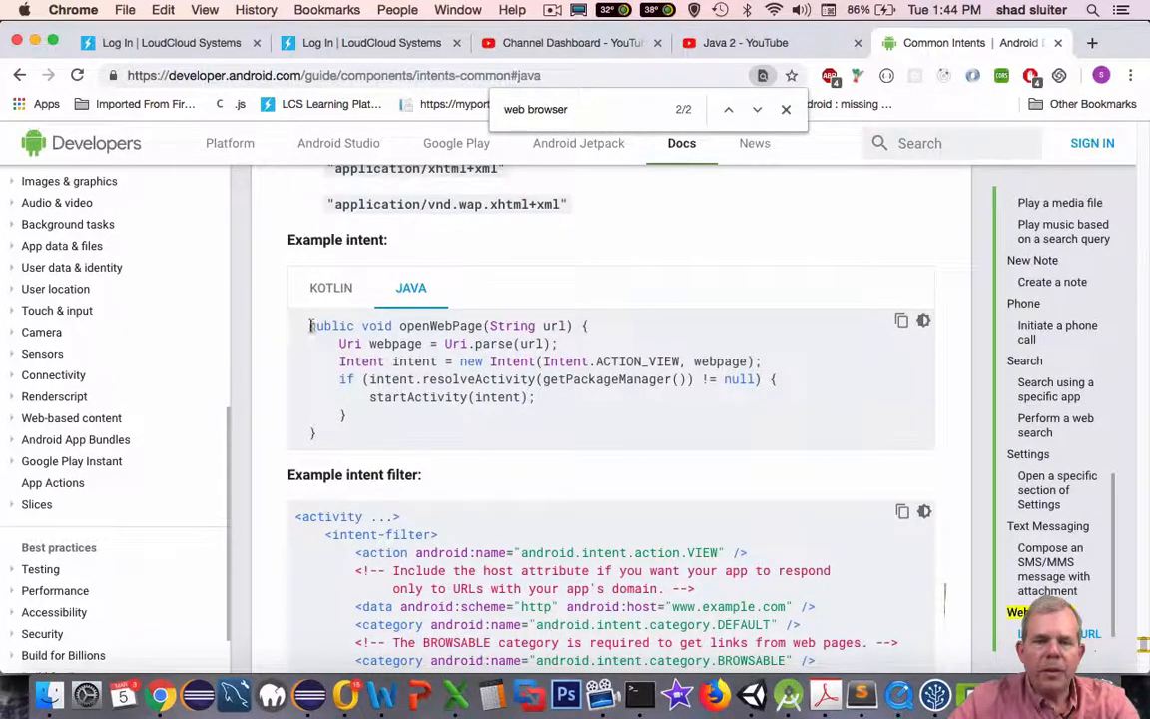
{"action": "left_click_drag", "start_coordinate": [307, 323], "coordinate": [349, 434]}
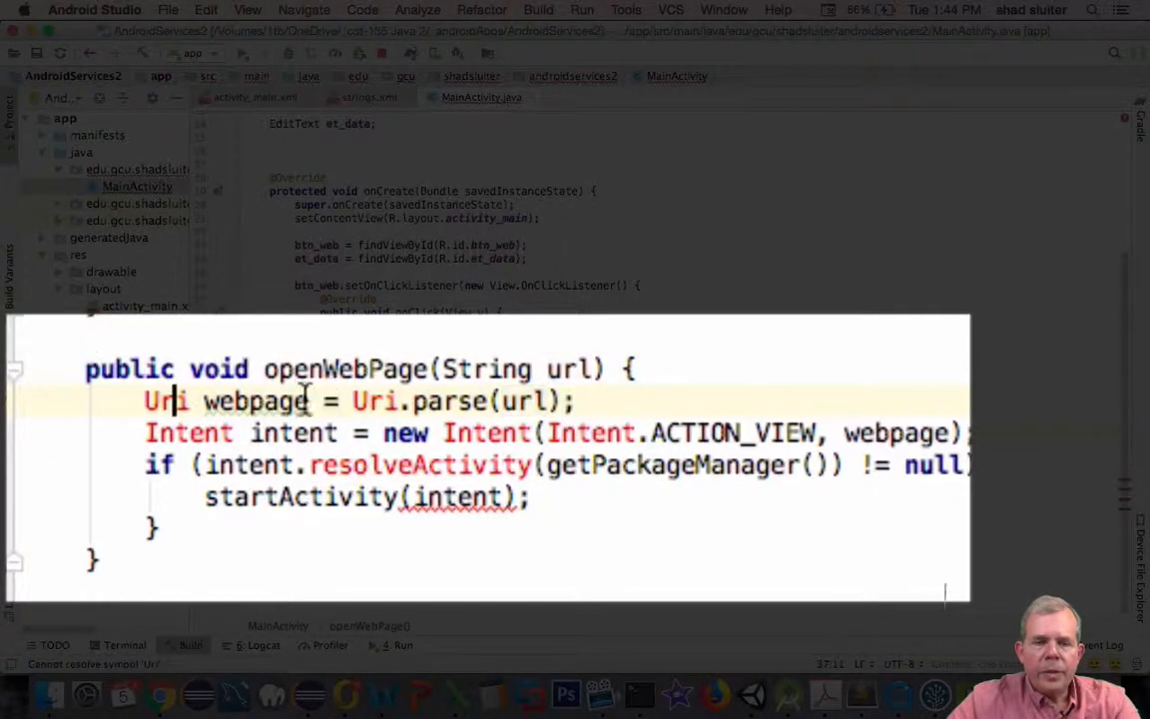
{"action": "mouse_move", "coordinate": [375, 399]}
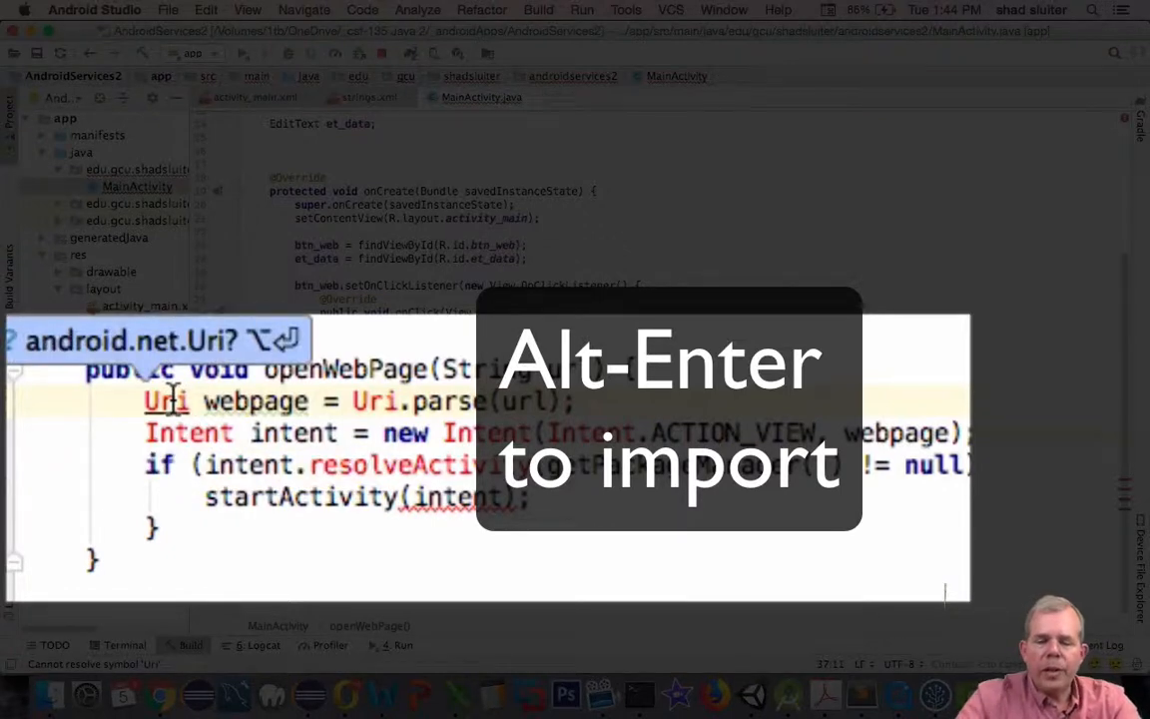
Import android.net.Uri and the Intent class for the pasted openWebPage code.
{"action": "key", "text": "alt+Return"}
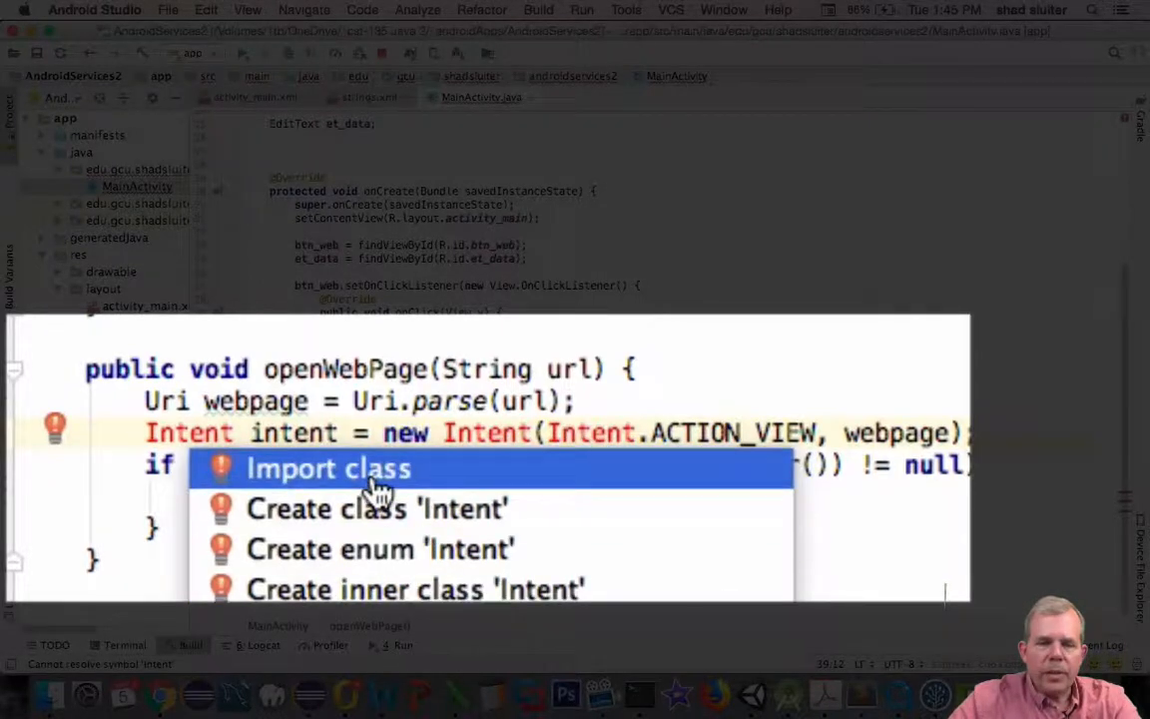
{"action": "left_click", "coordinate": [327, 467]}
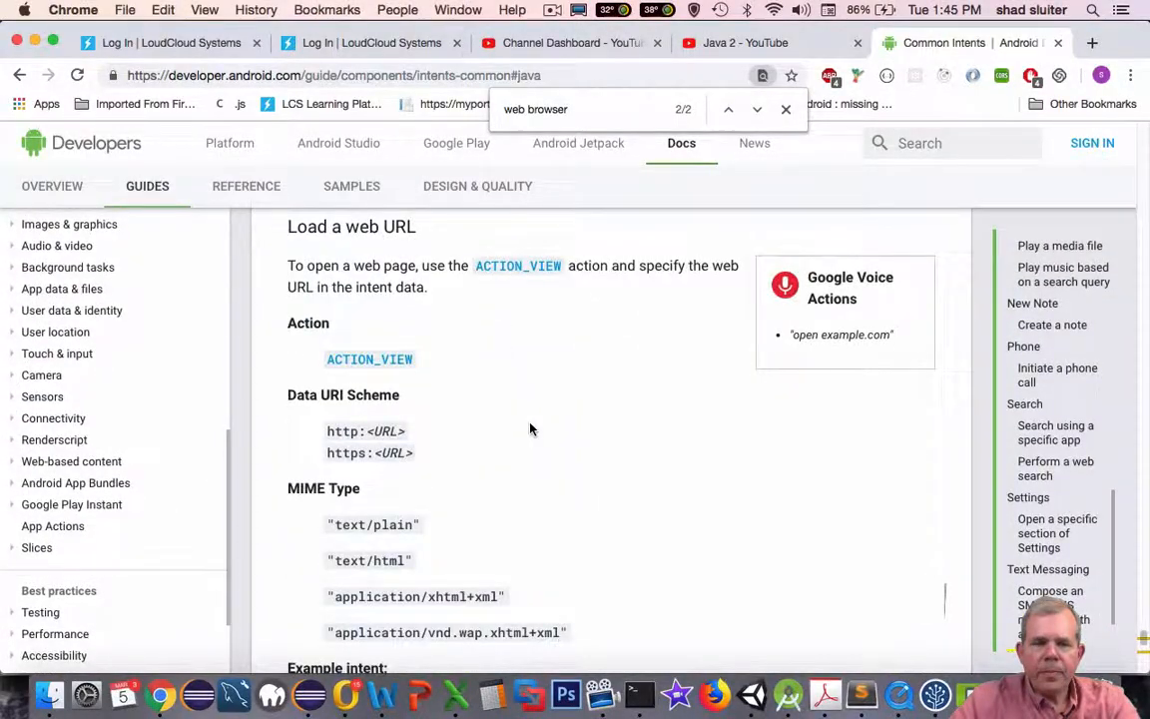
{"action": "mouse_move", "coordinate": [420, 359]}
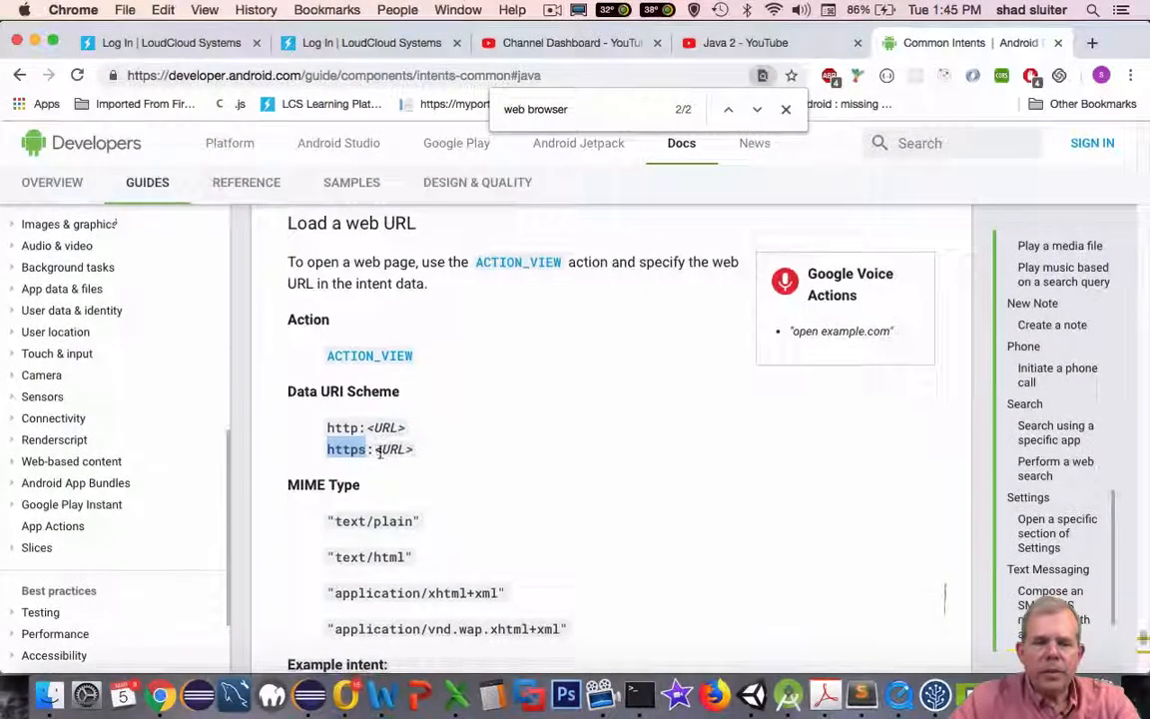
Scroll the Common Intents page down to the openWebPage example snippet.
{"action": "scroll", "scroll_direction": "down", "scroll_amount": 3}
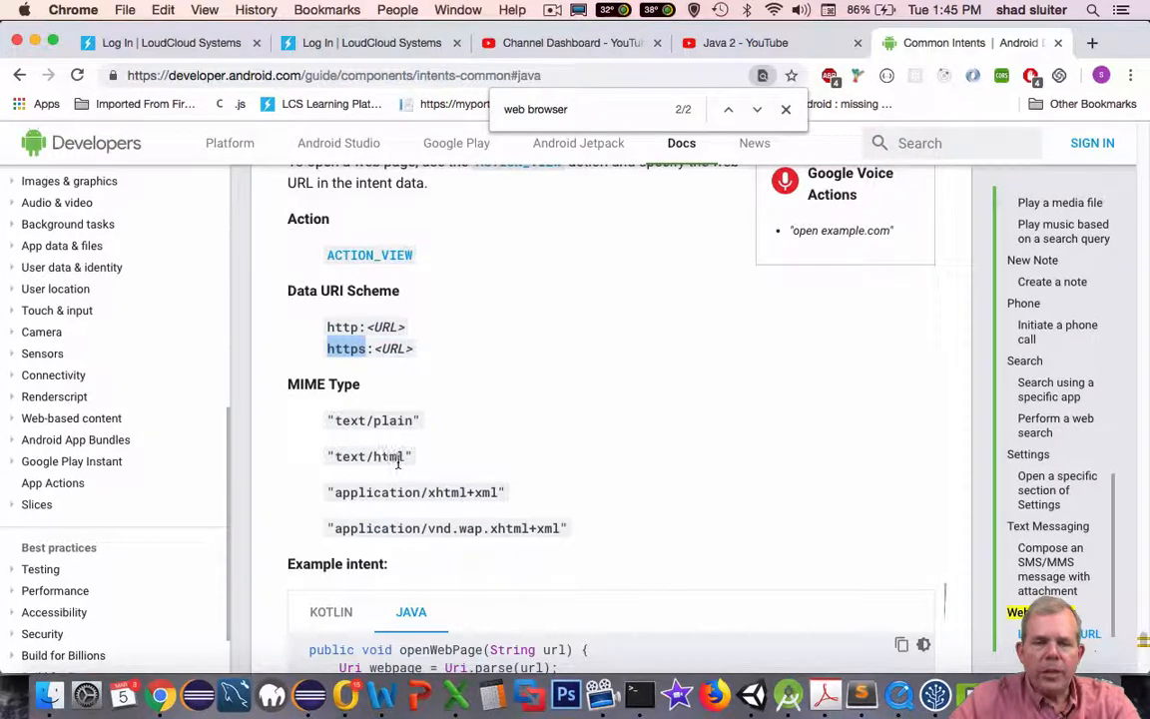
{"action": "scroll", "scroll_direction": "down", "scroll_amount": 3}
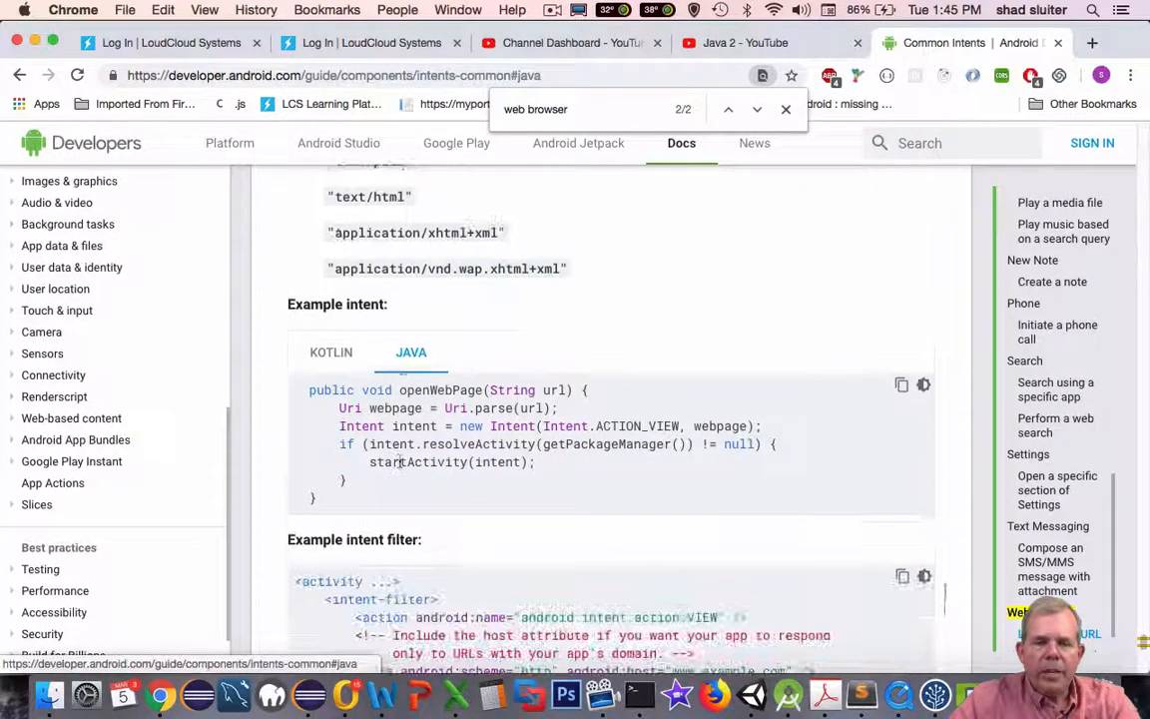
{"action": "scroll", "scroll_direction": "down", "scroll_amount": 3}
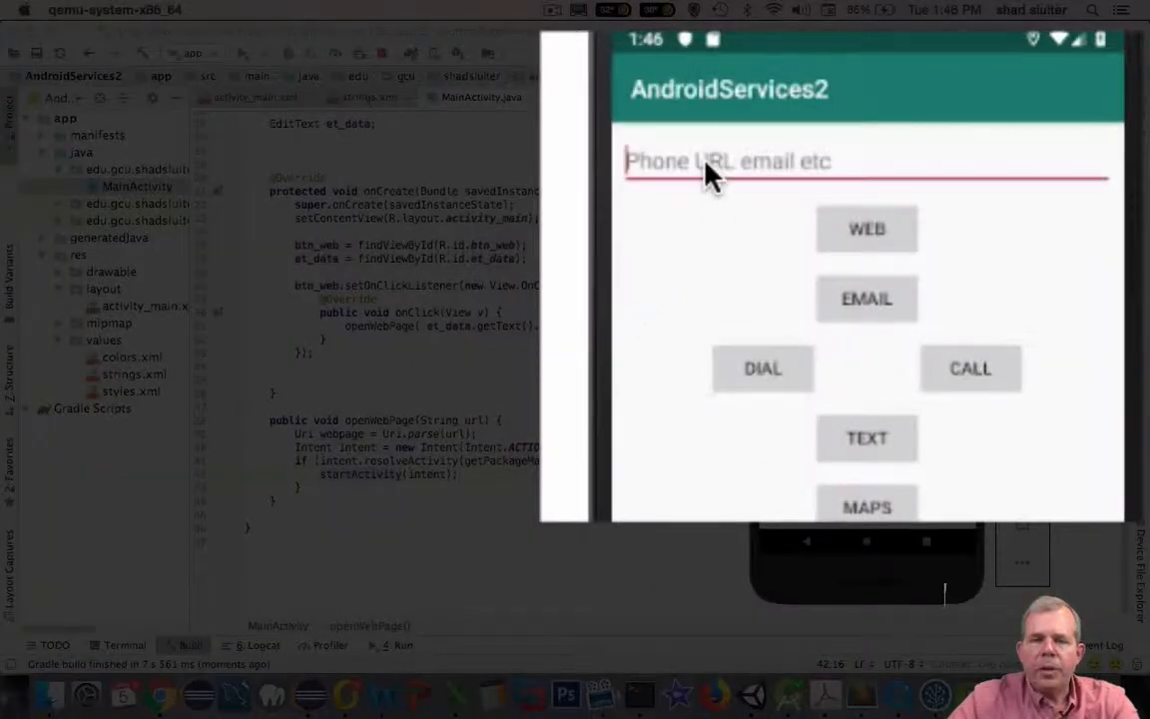
{"action": "type", "text": "WWW"}
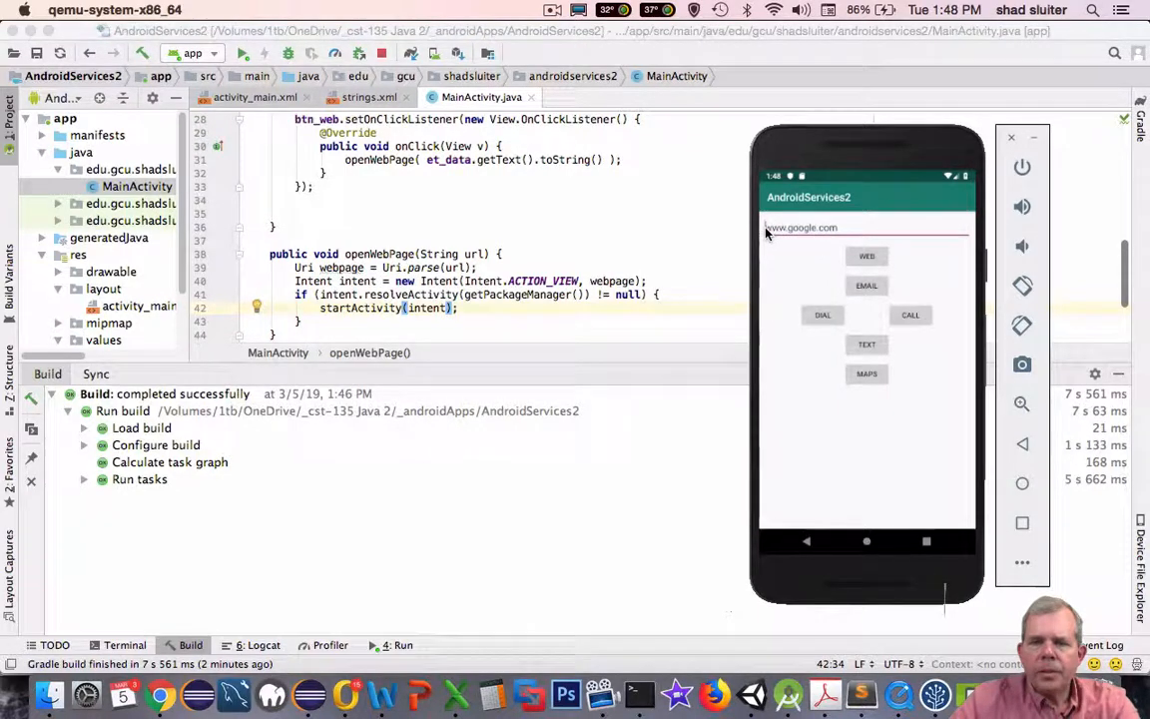
{"action": "left_click", "coordinate": [808, 227]}
{"action": "type", "text": "http://"}
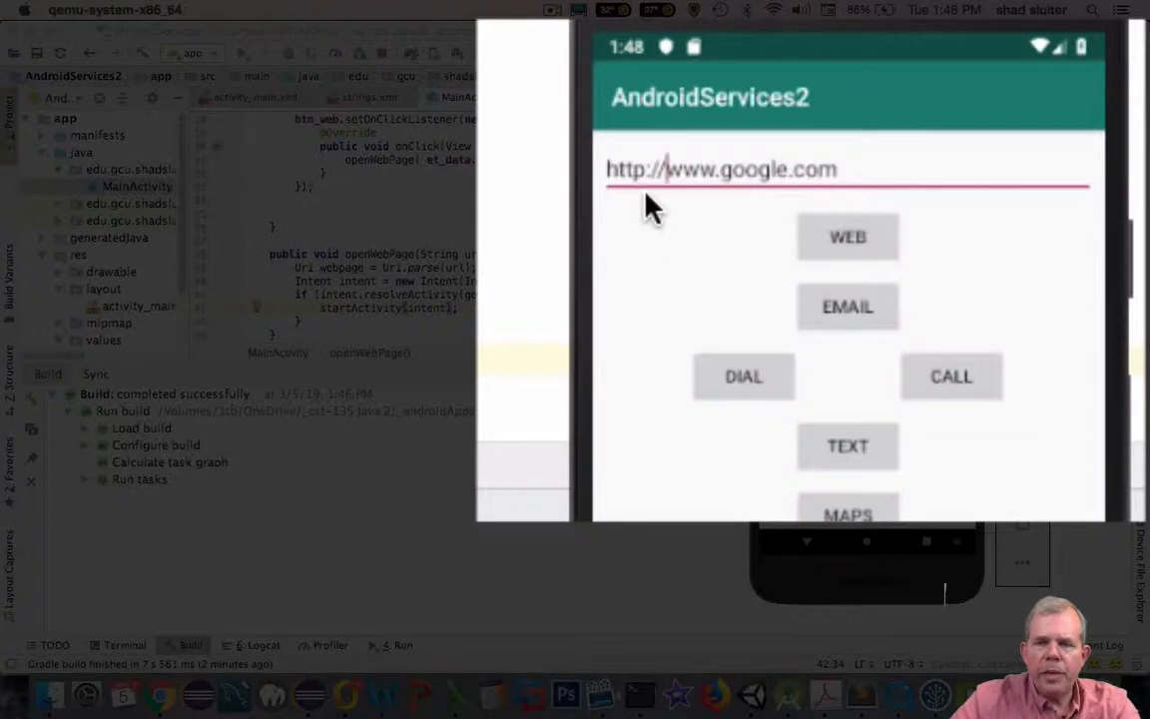
{"action": "mouse_move", "coordinate": [769, 224]}
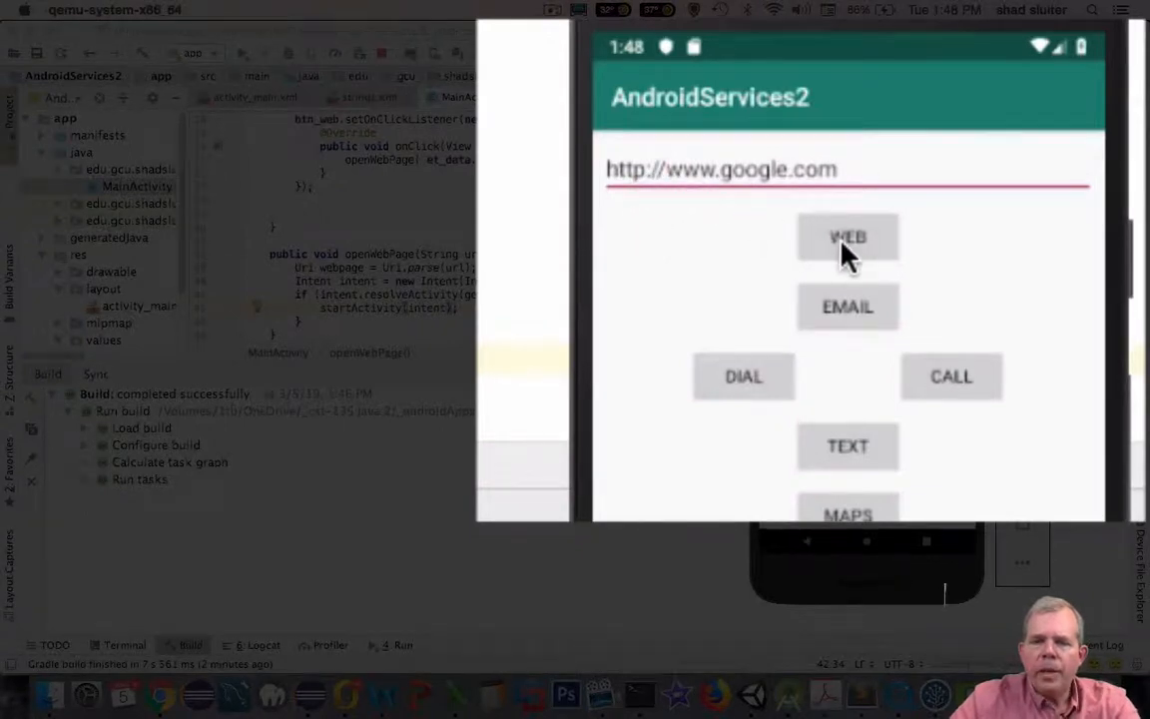
{"action": "left_click", "coordinate": [847, 236]}
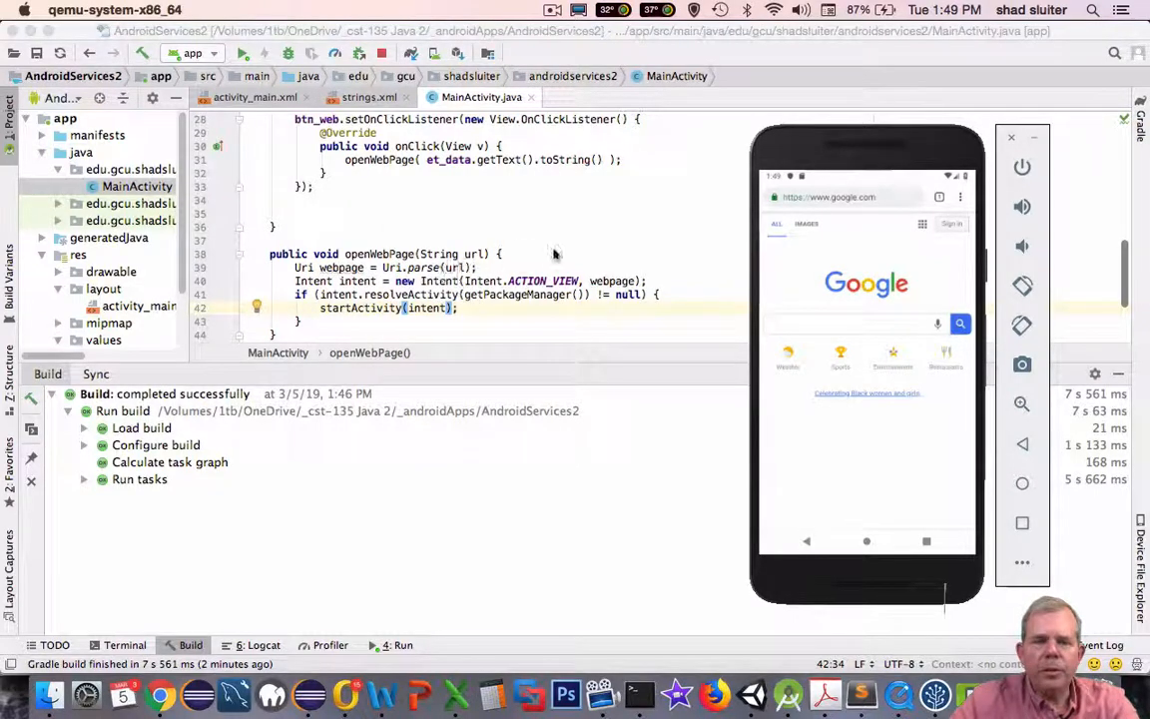
{"action": "mouse_move", "coordinate": [807, 197]}
{"action": "type", "text": "if"}
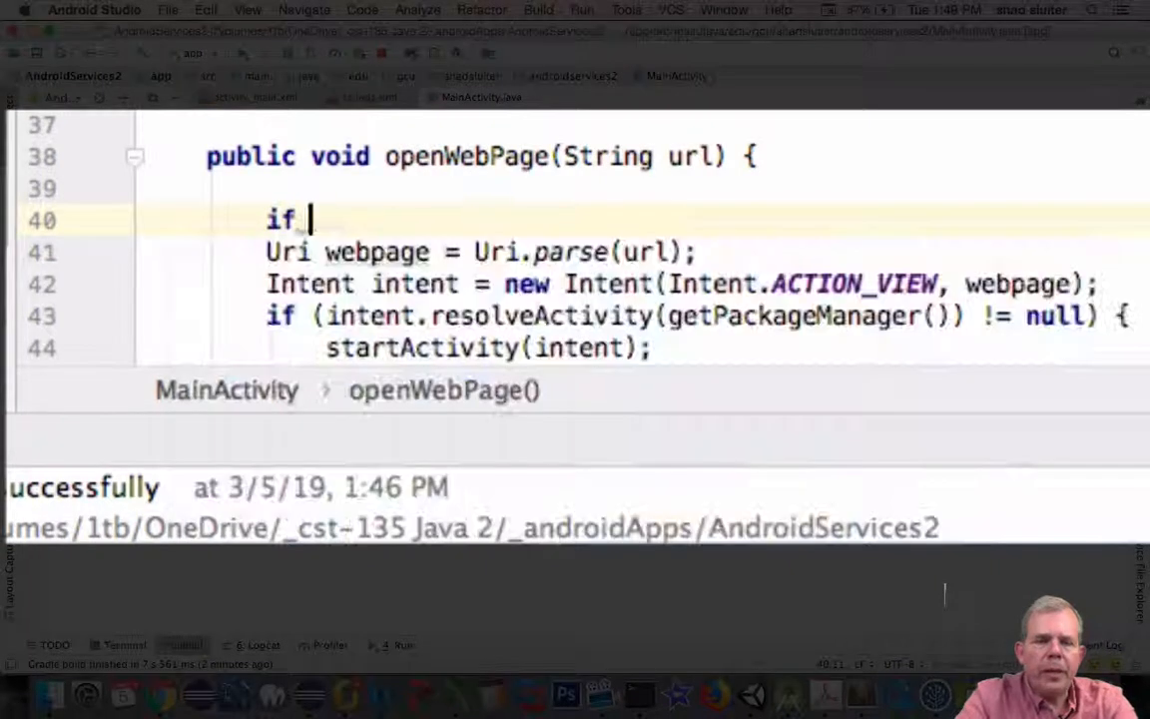
{"action": "type", "text": "(!url."}
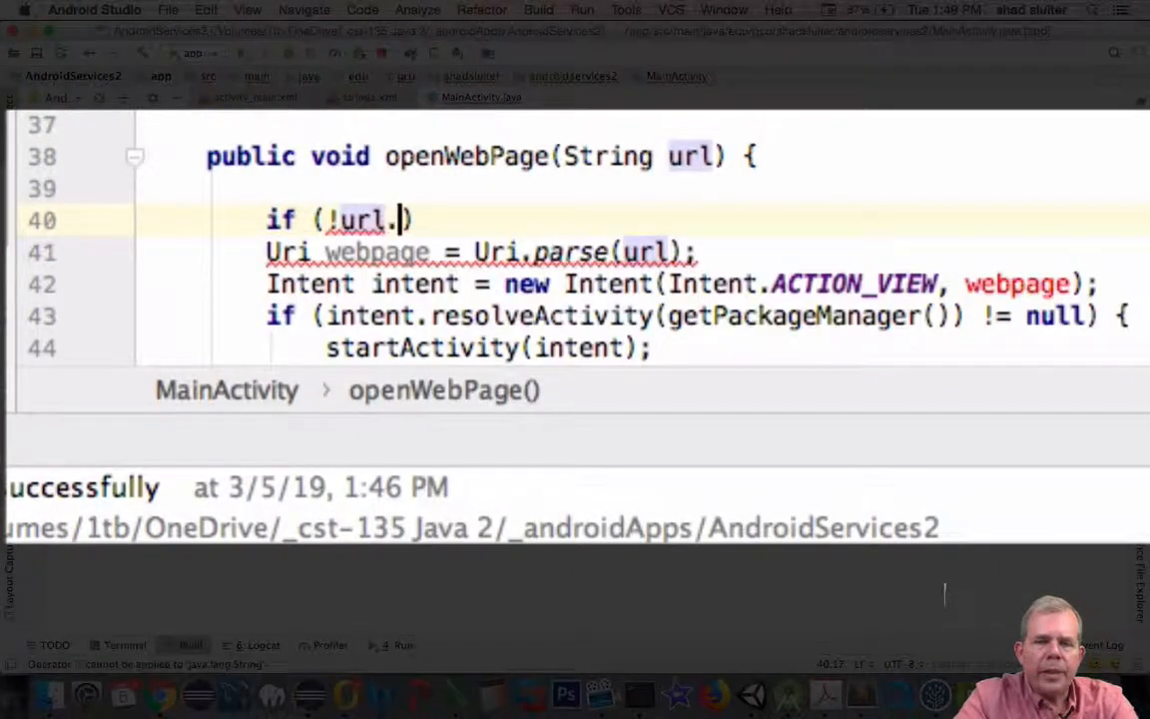
{"action": "type", "text": "startsWith(\""}
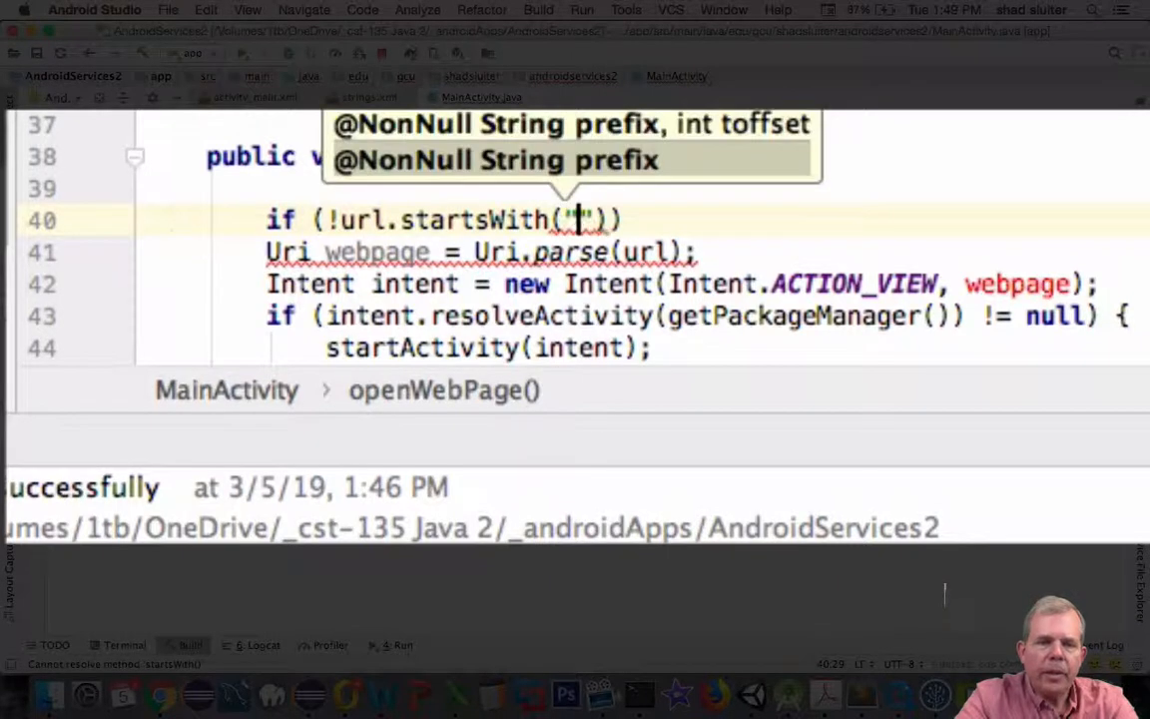
{"action": "type", "text": "http"}
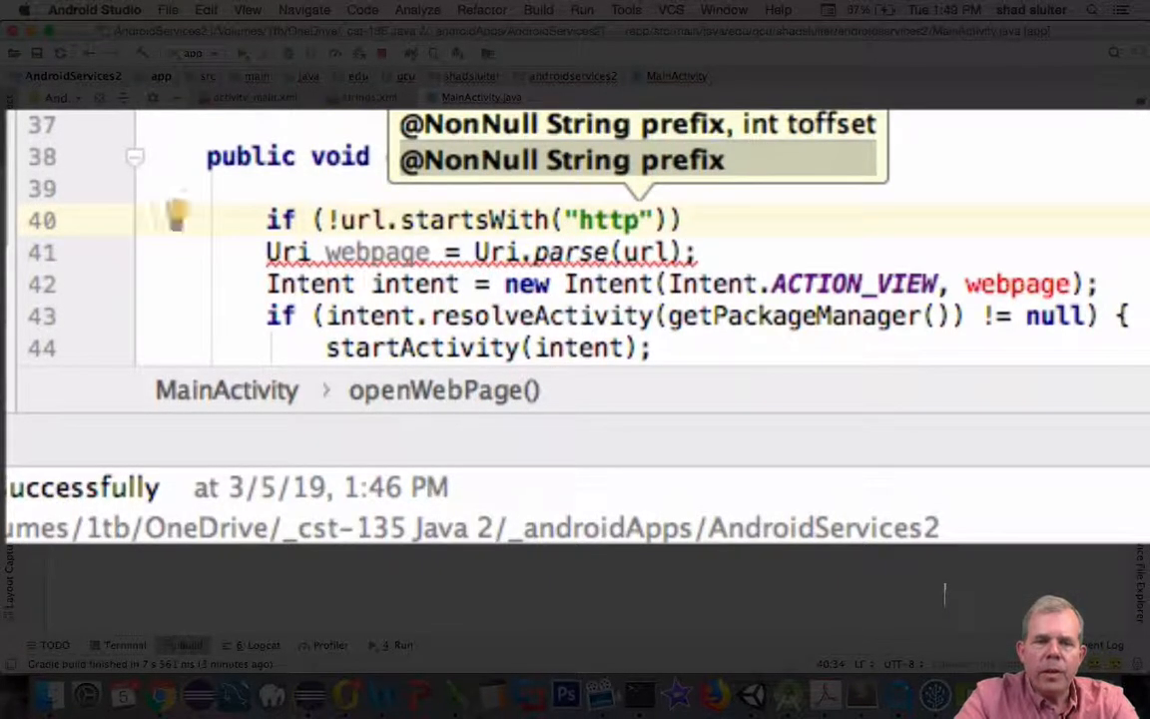
{"action": "type", "text": "://"}
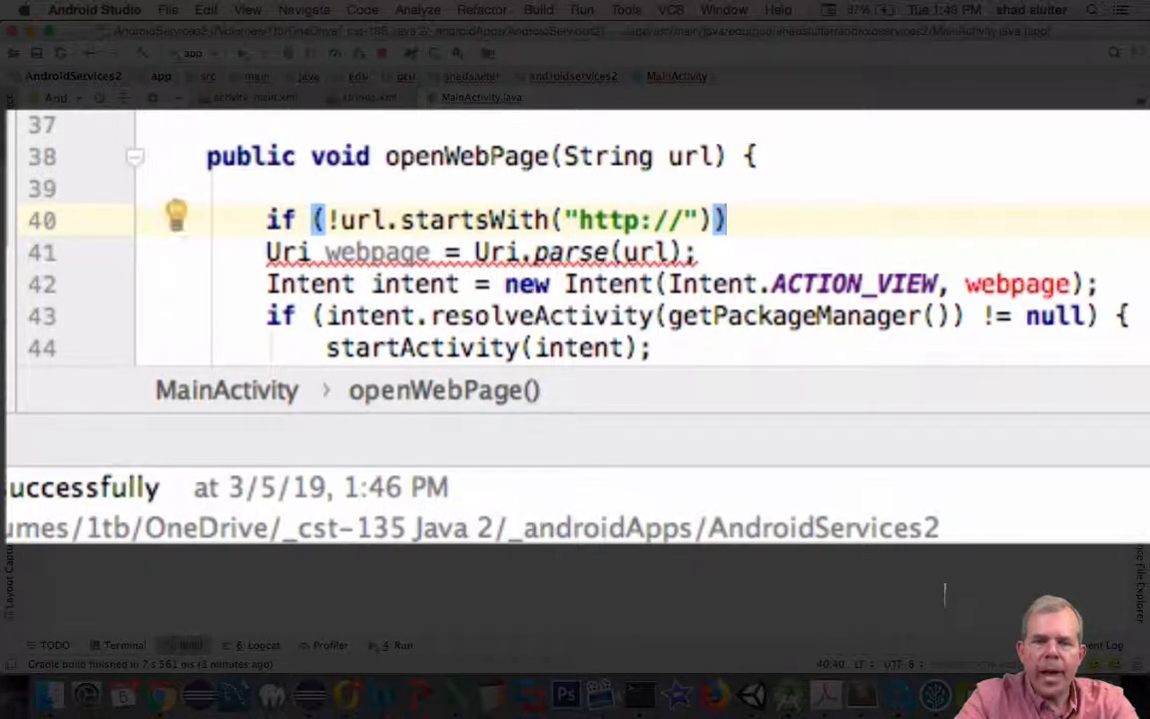
{"action": "type", "text": "url"}
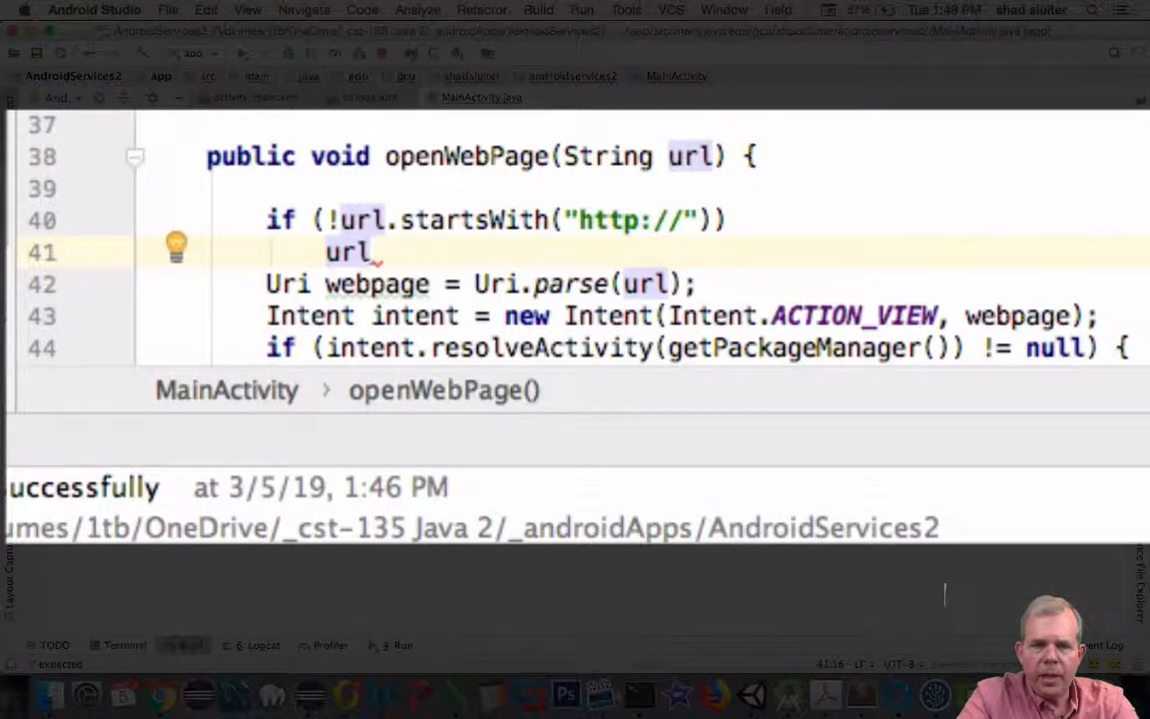
{"action": "type", "text": "= \"http\""}
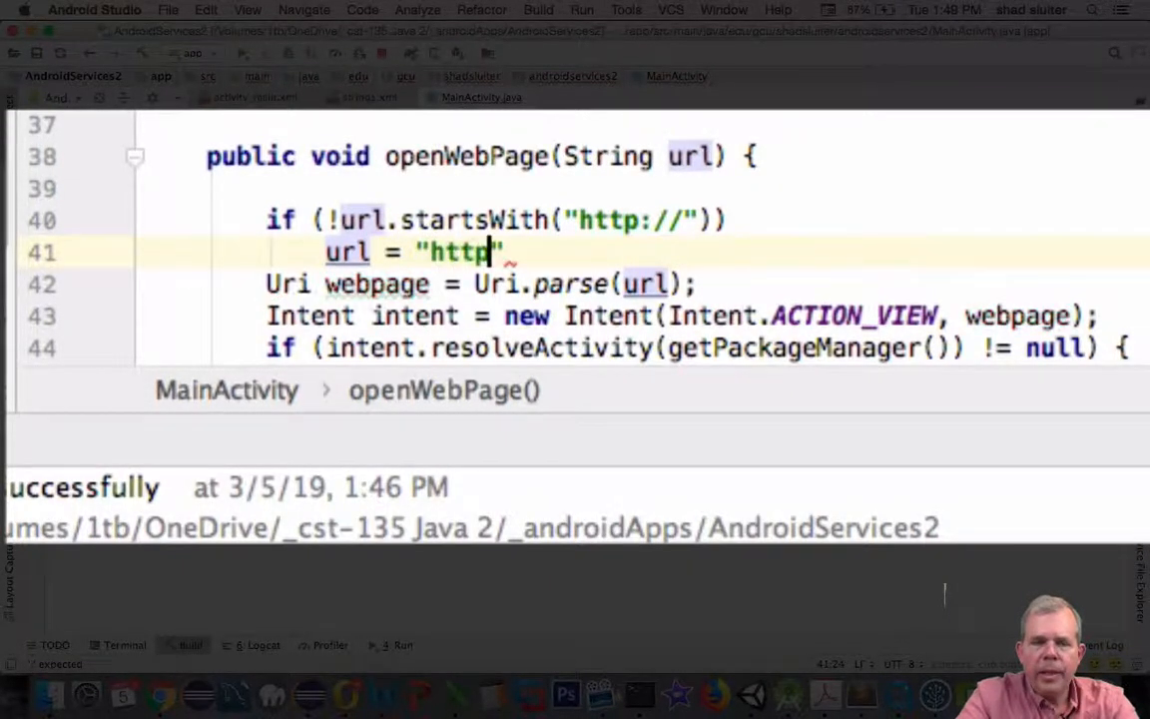
{"action": "type", "text": "://"}
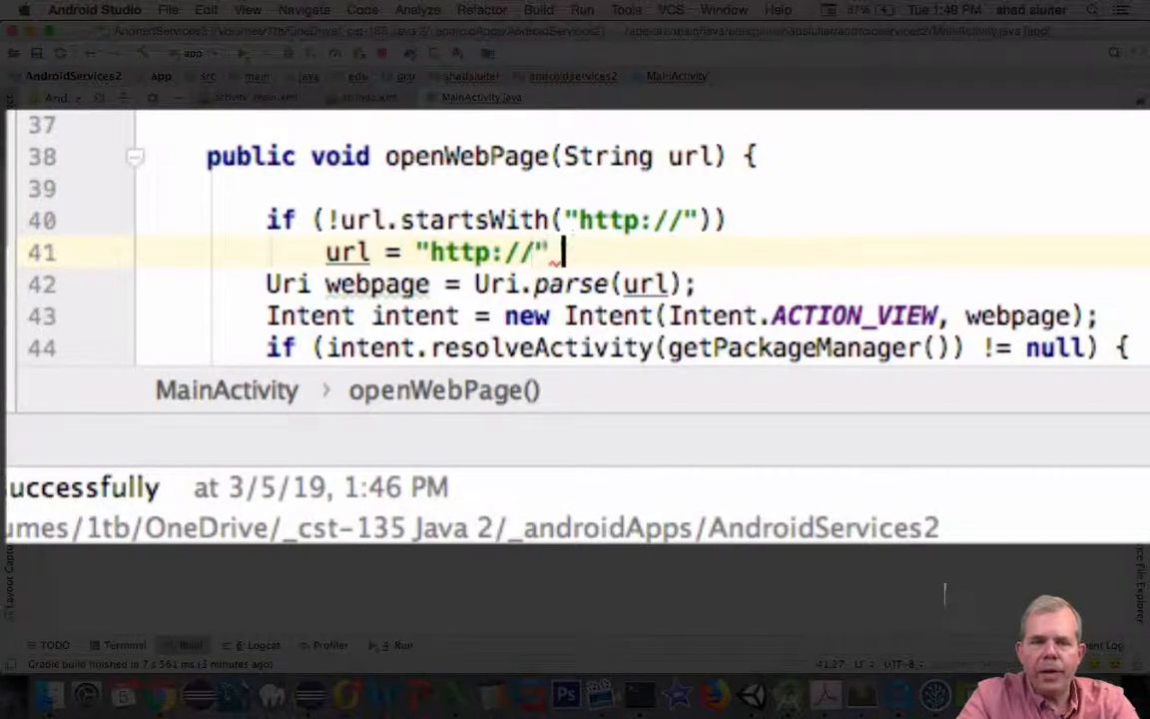
{"action": "type", "text": "+ url;"}
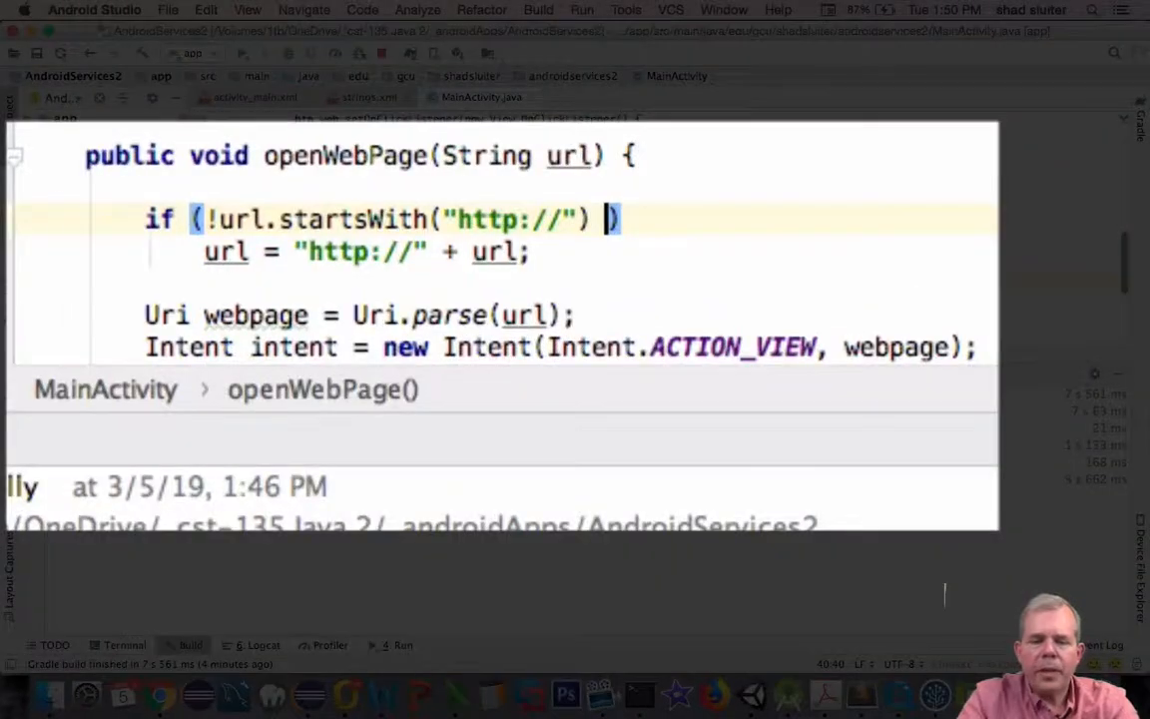
{"action": "type", "text": "||"}
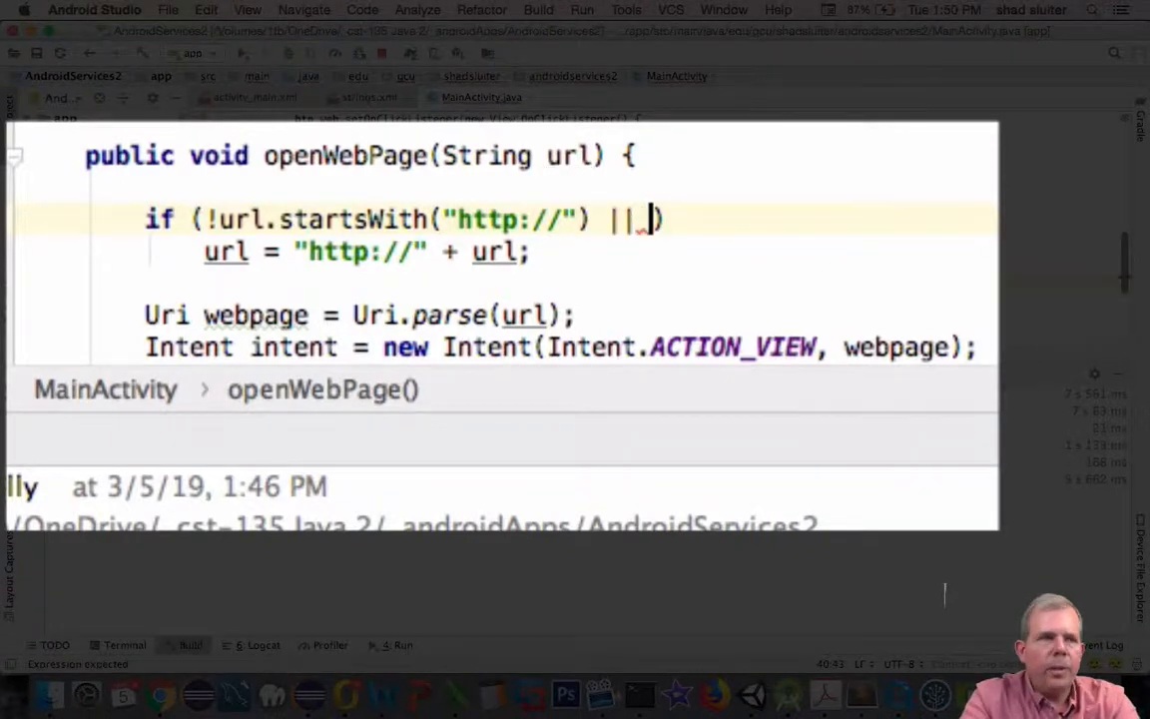
{"action": "type", "text": "!url"}
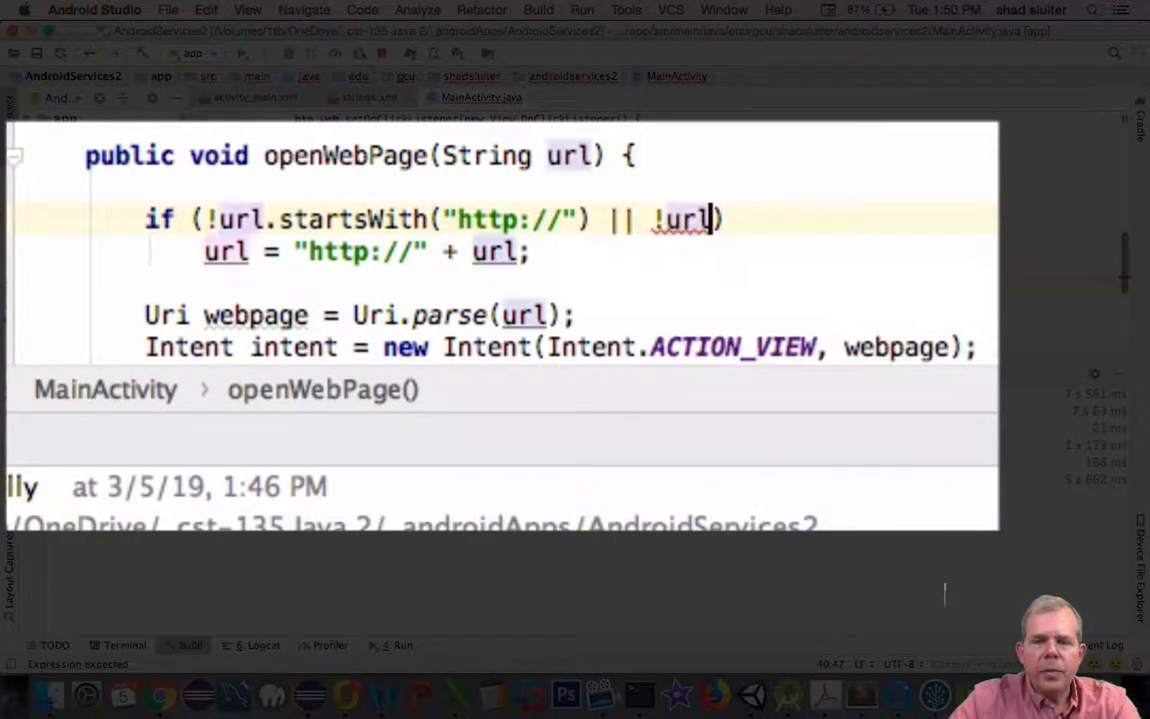
{"action": "type", "text": ".startsWith("}
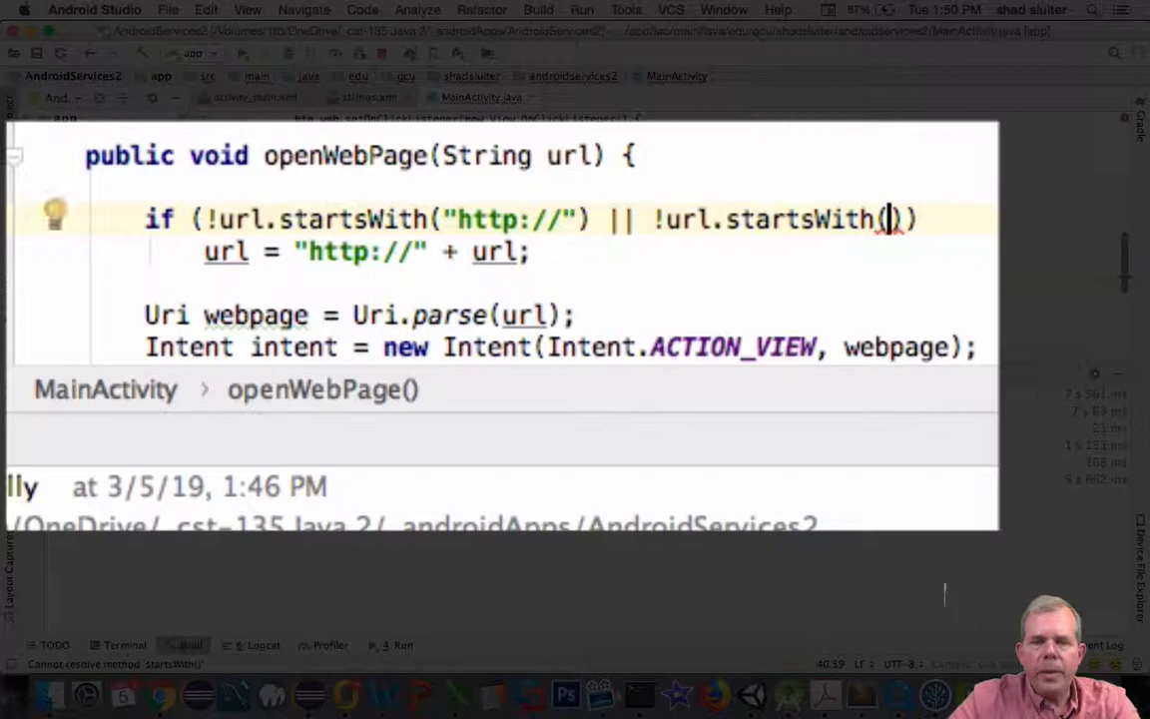
{"action": "type", "text": "\"htt"}
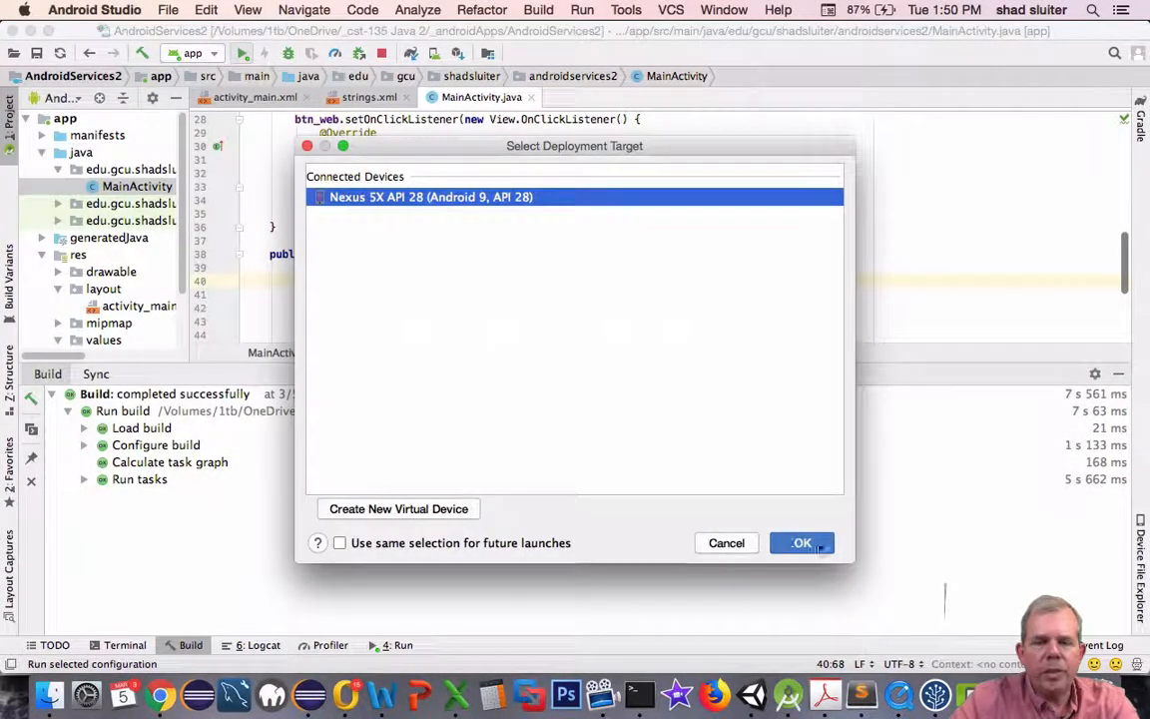
Run on Nexus 5X, enter facebook.com, confirm it opens in the browser, then go back.
{"action": "left_click", "coordinate": [801, 543]}
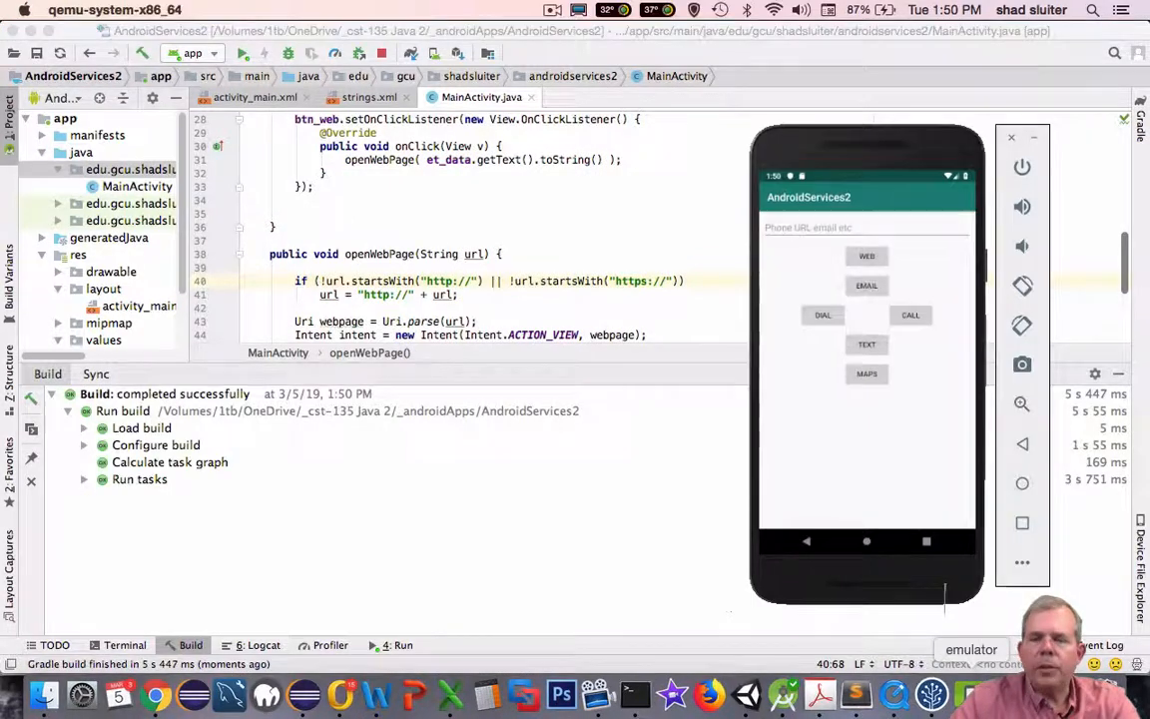
{"action": "left_click", "coordinate": [867, 228]}
{"action": "type", "text": "facebook.com"}
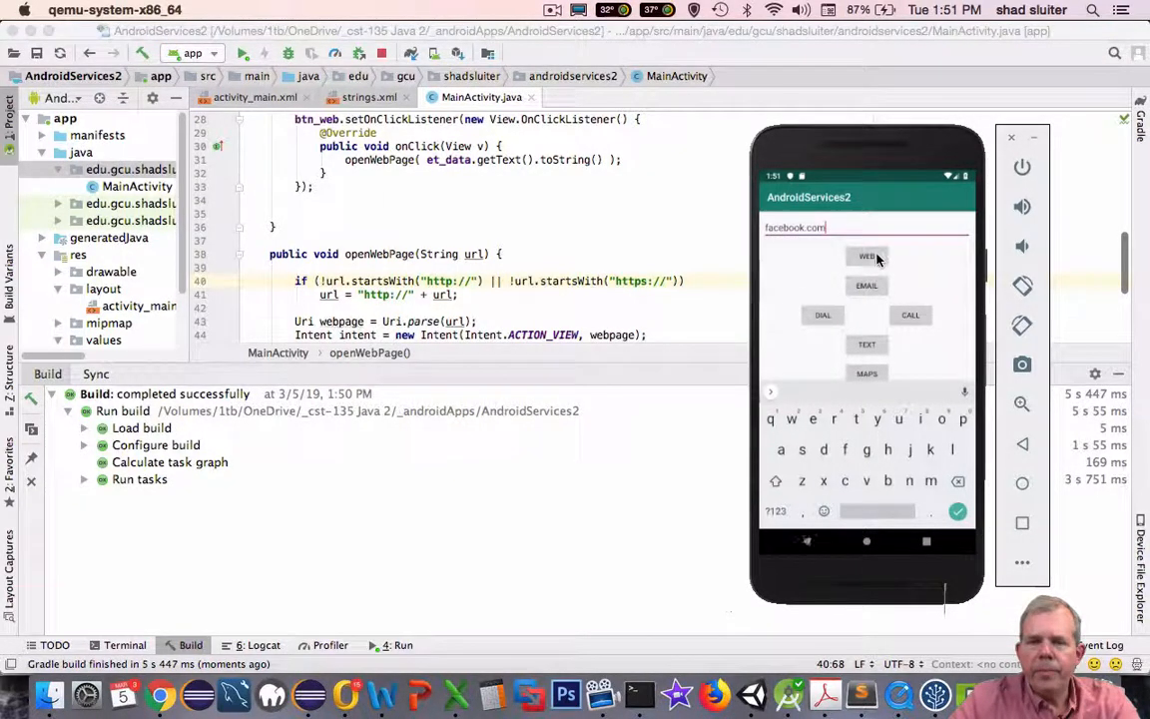
{"action": "left_click", "coordinate": [867, 256]}
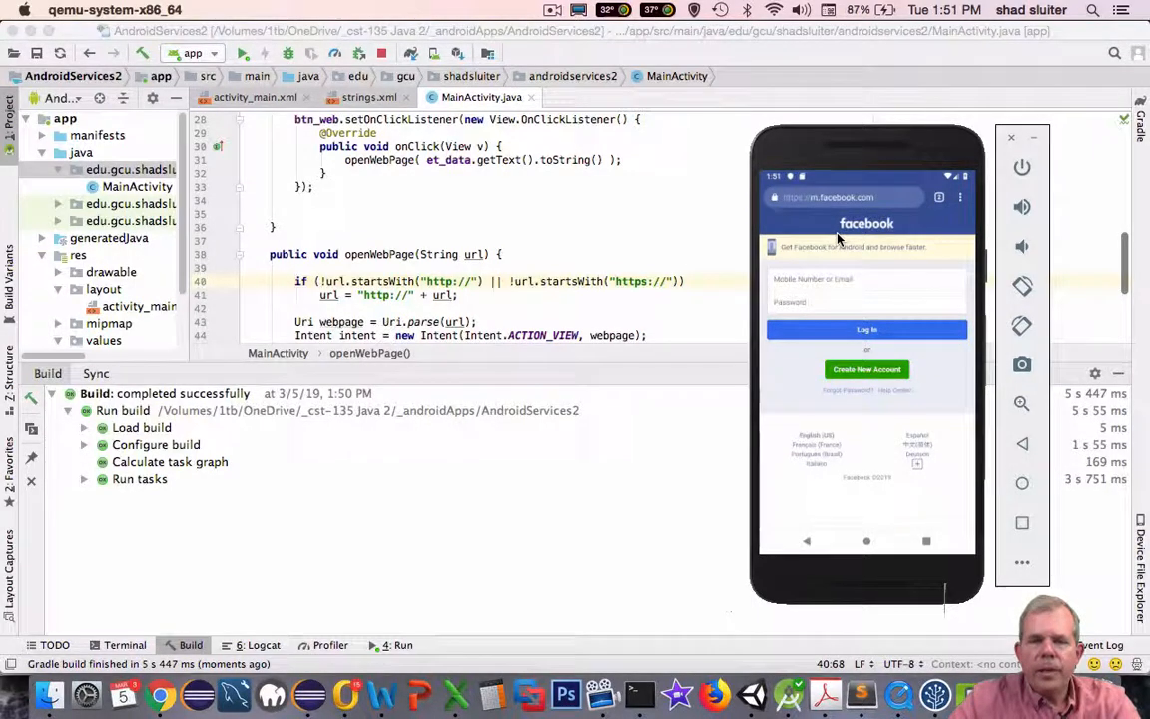
{"action": "mouse_move", "coordinate": [811, 543]}
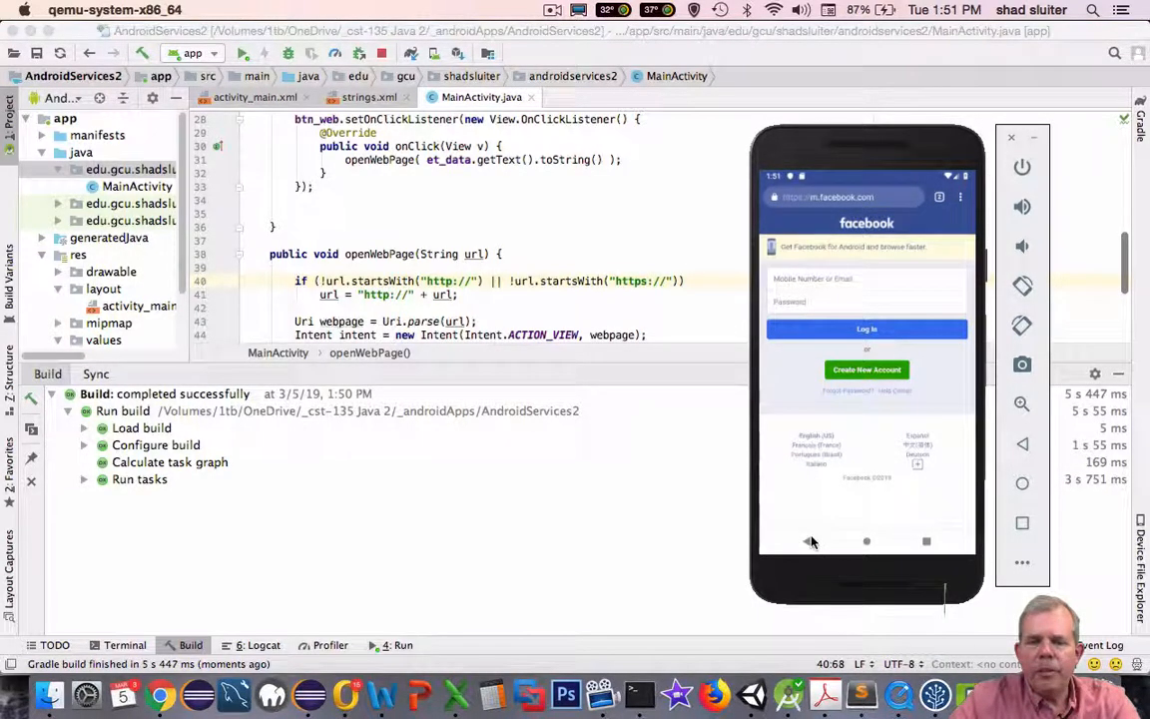
{"action": "left_click", "coordinate": [807, 541]}
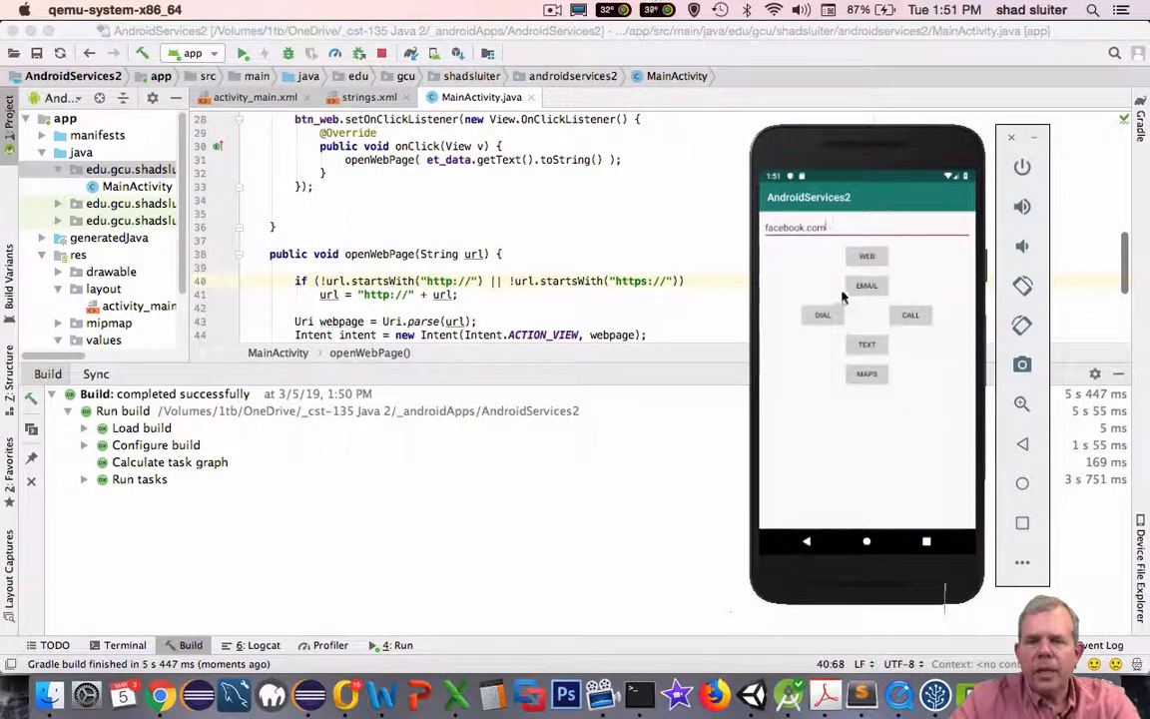